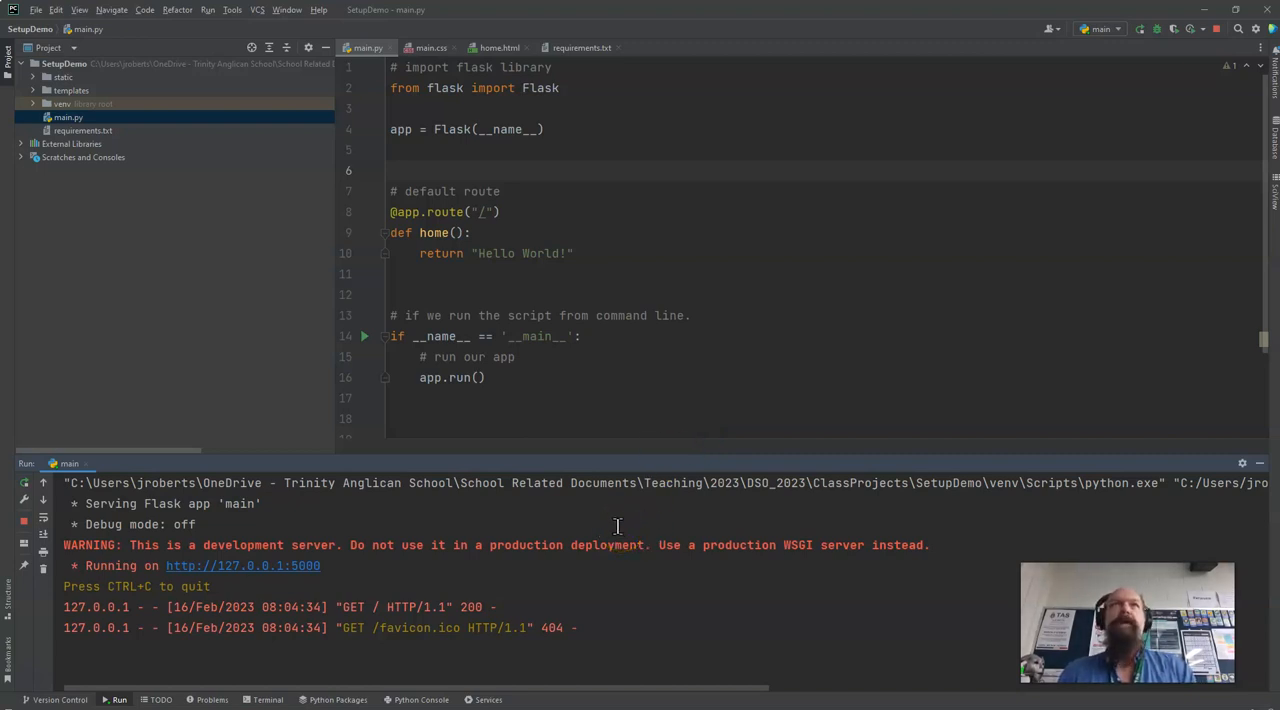
mouse_move(424, 254)
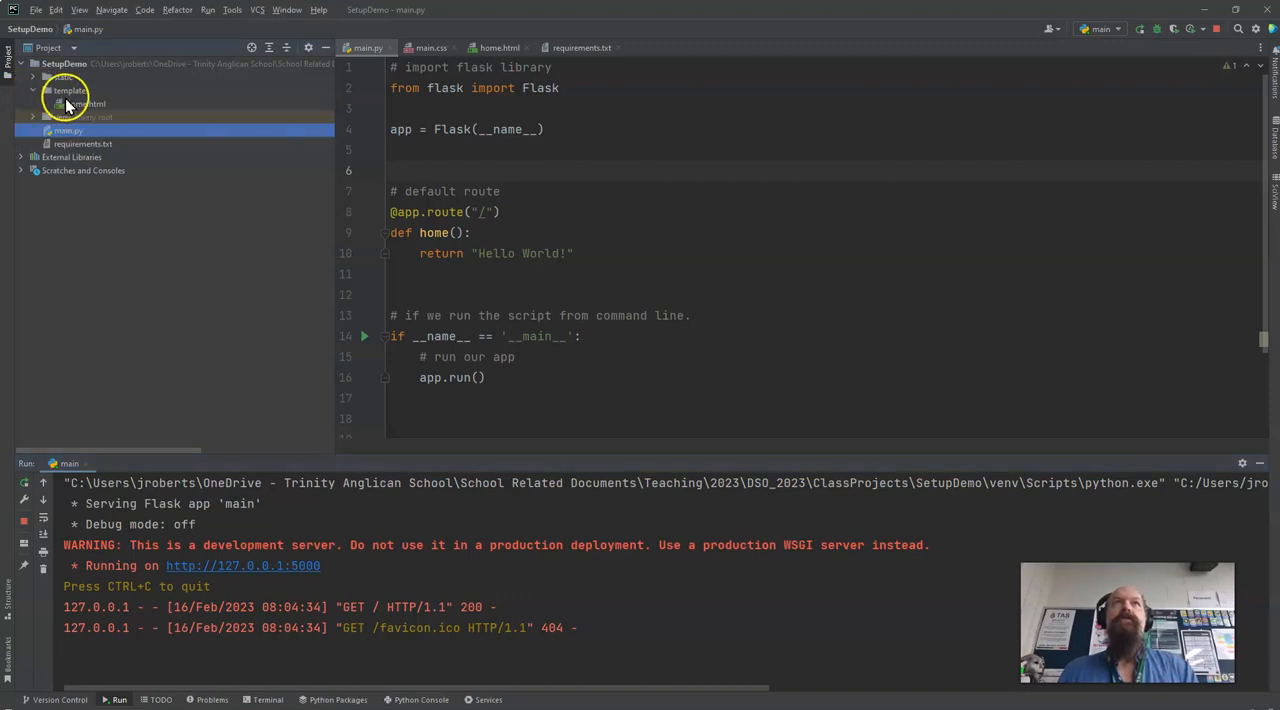
Expand the static folder so its css subfolder and assets are visible.
click(32, 76)
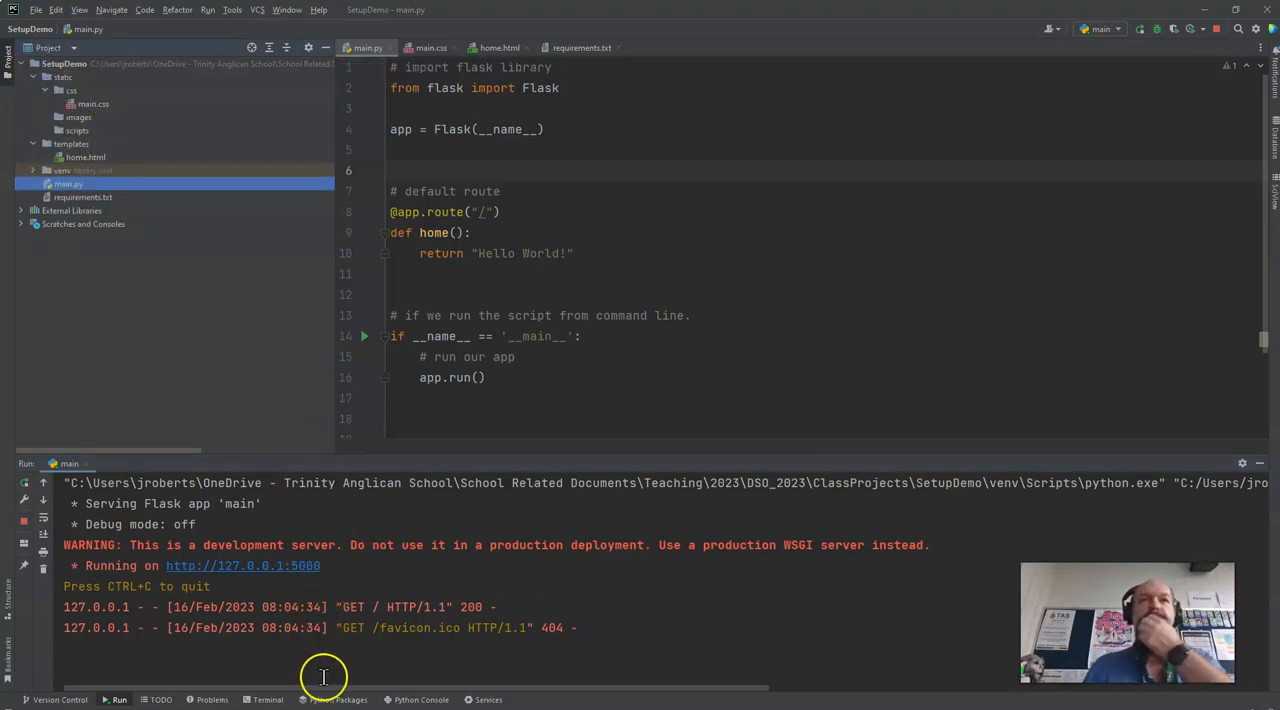
mouse_move(540, 252)
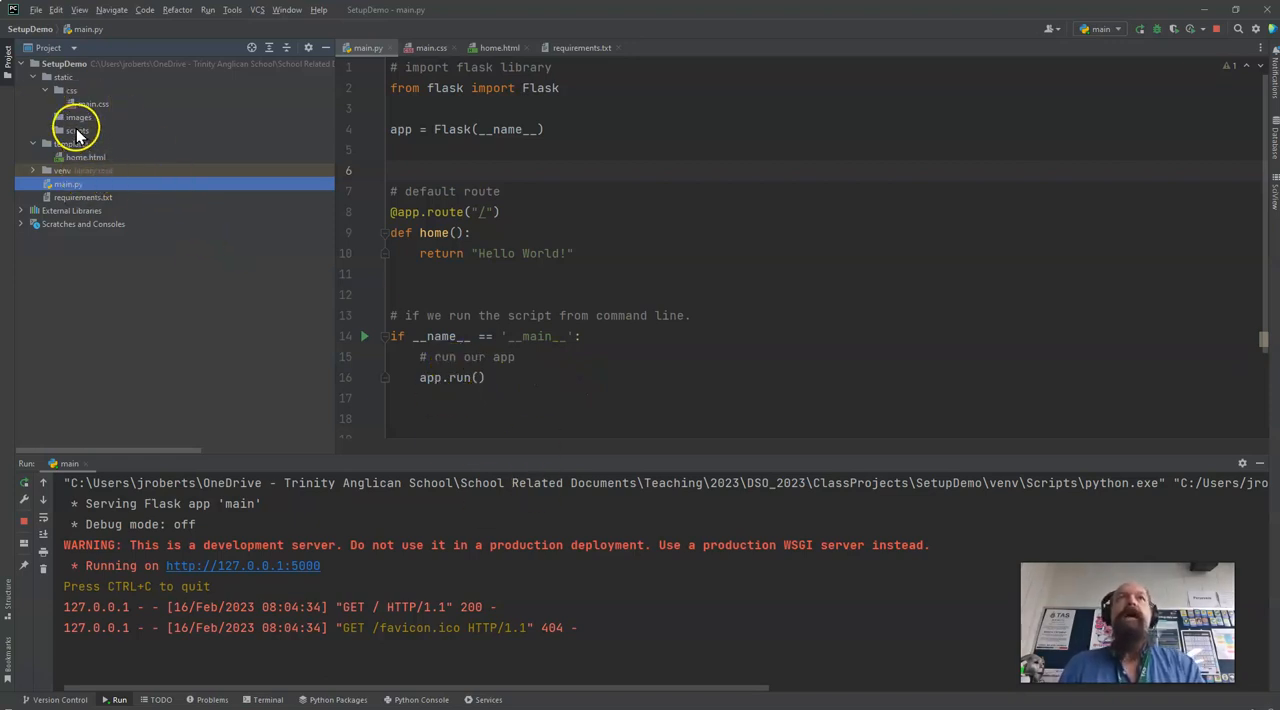
View home.html, then bring up the empty static/css/main.css stylesheet for editing.
click(500, 48)
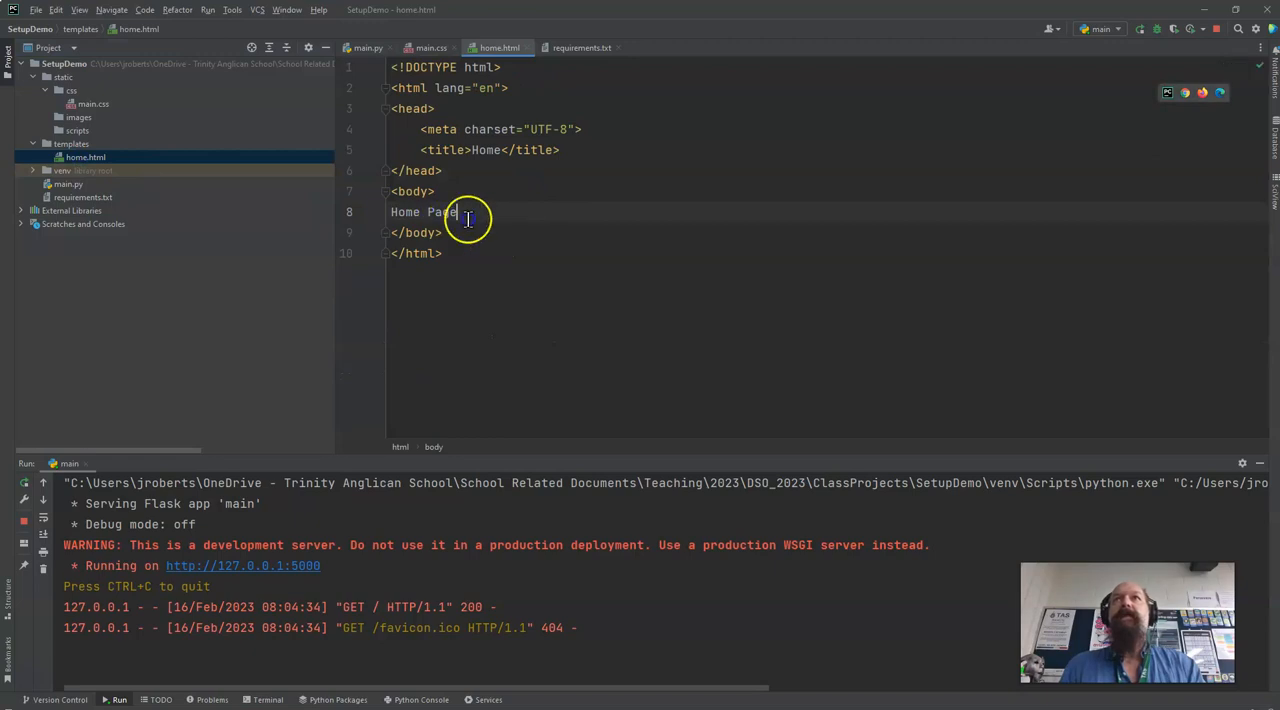
double_click(420, 212)
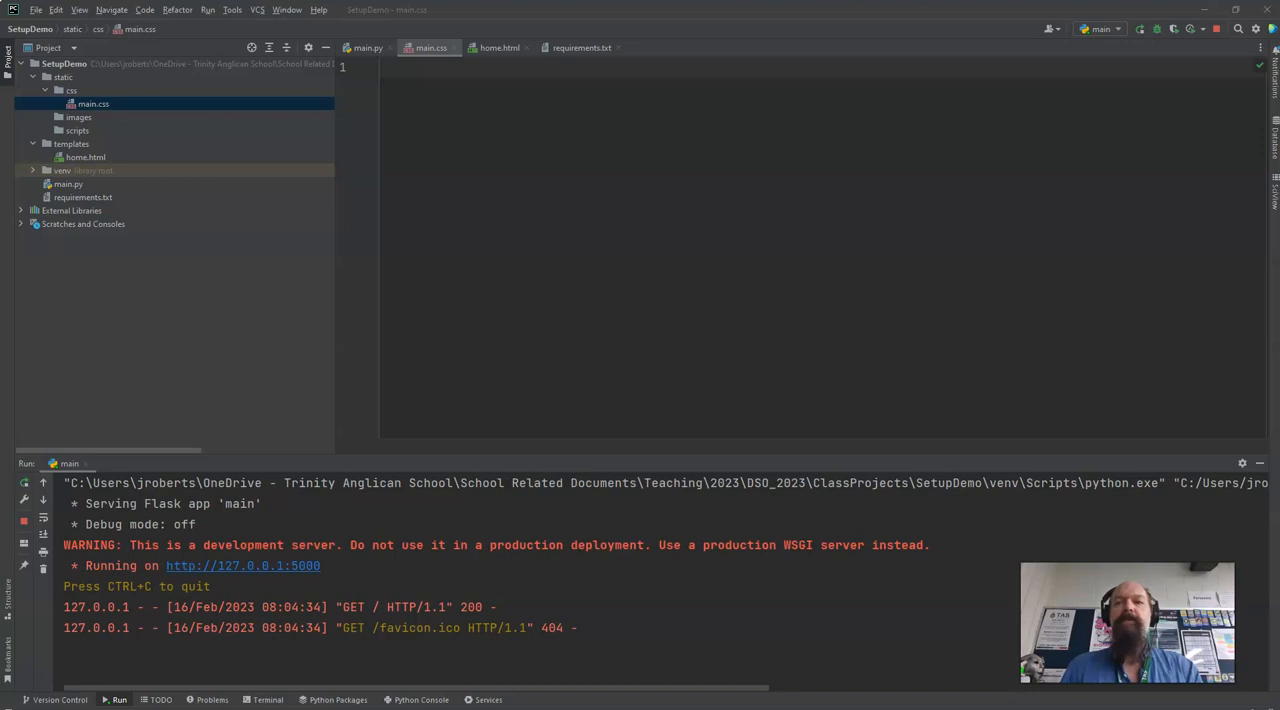
mouse_move(608, 228)
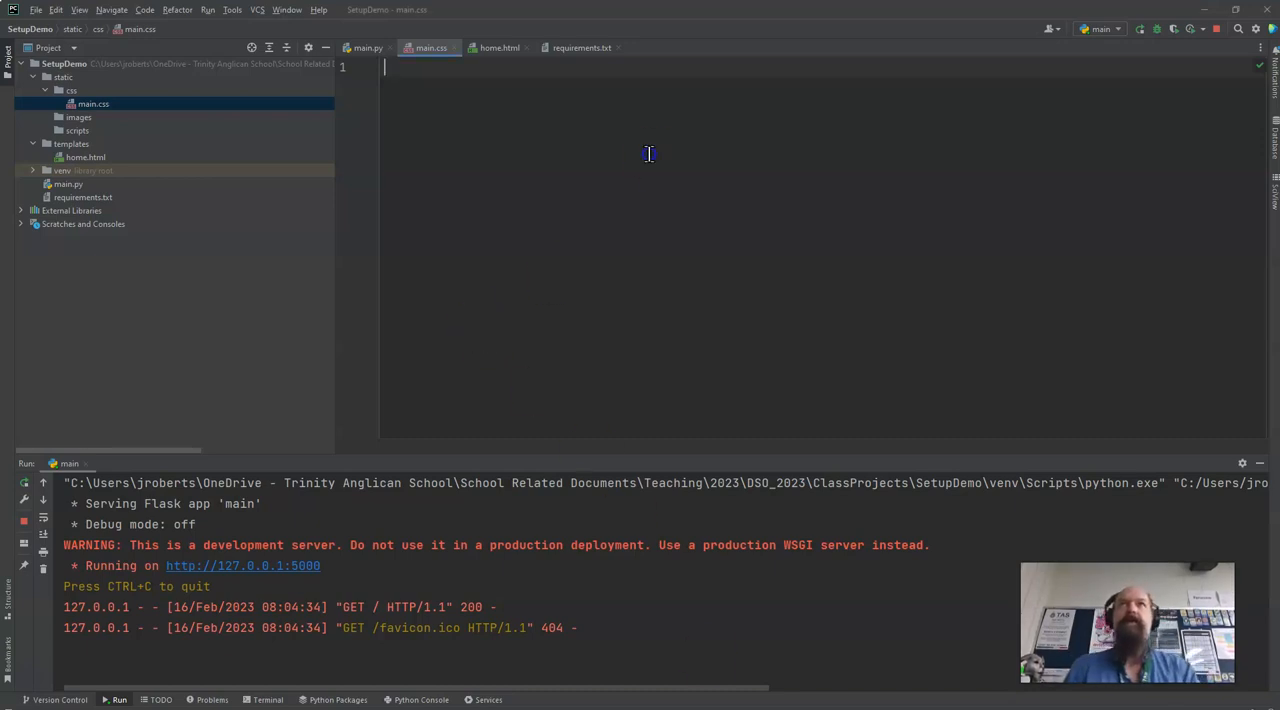
text(body {)
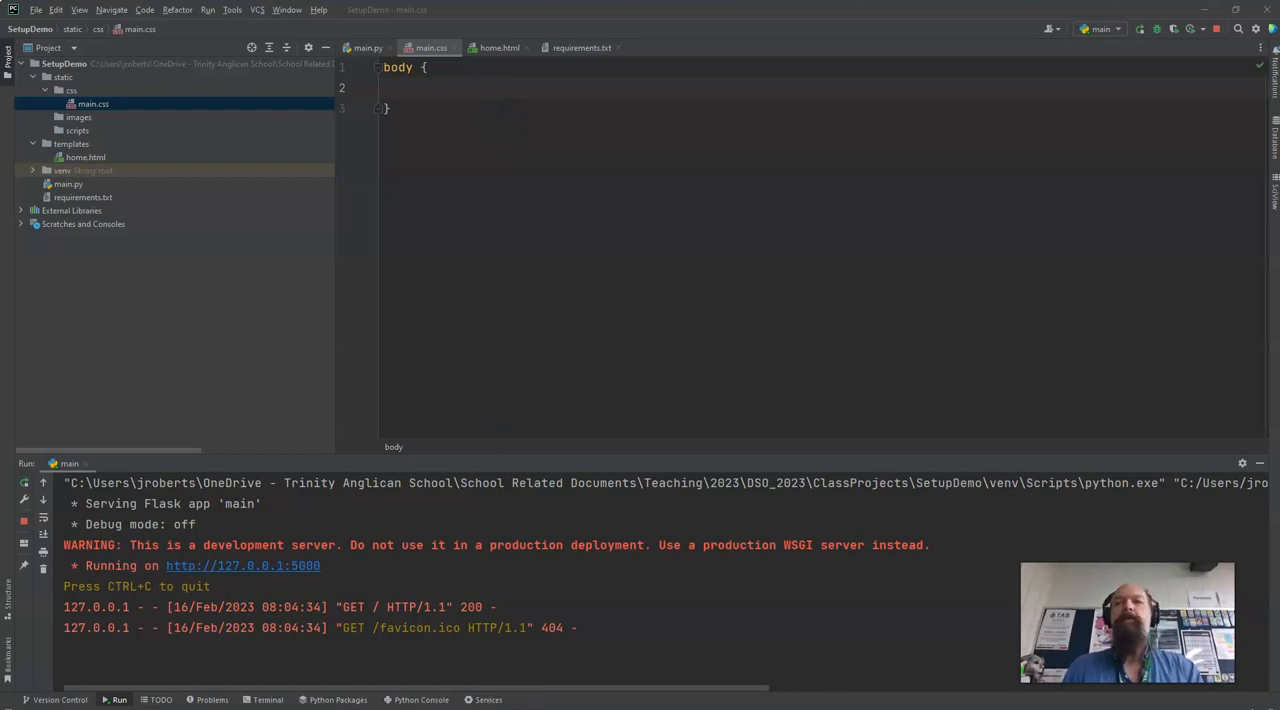
click(568, 68)
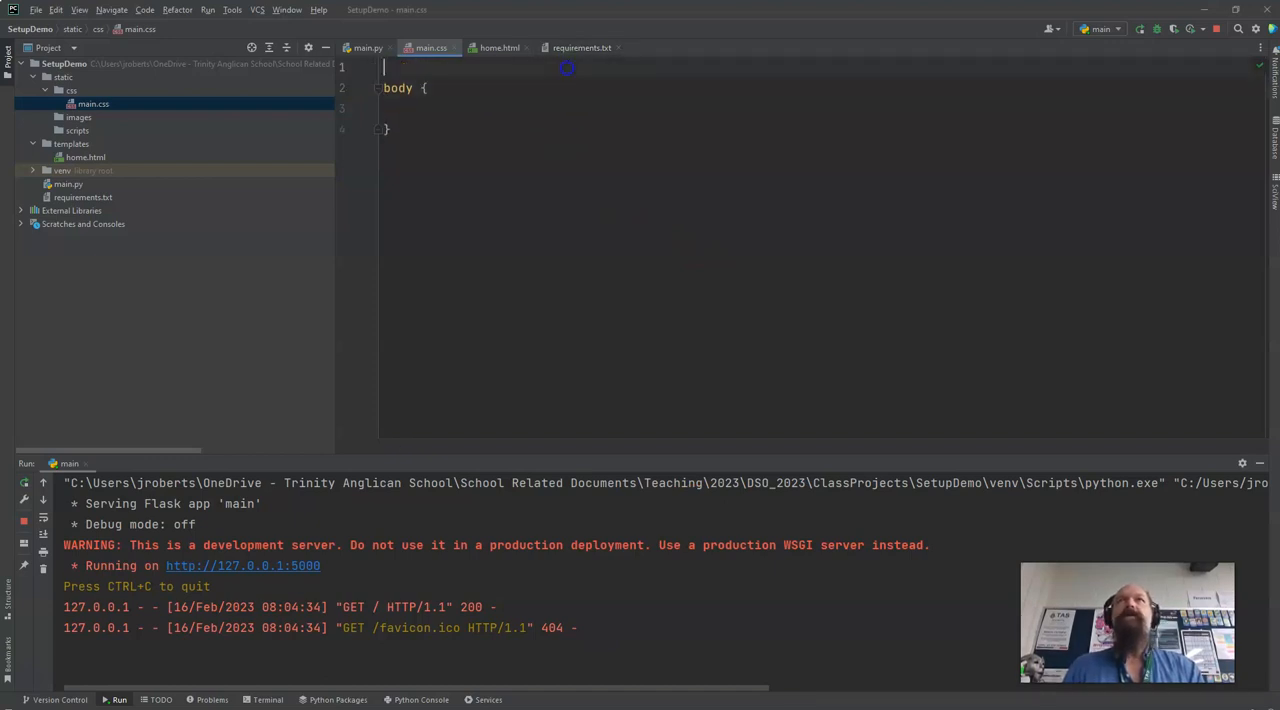
text(@import url('https://fonts.googleapis.com/css2?family=Open+Sans&family=Oswald&family=Roboto');)
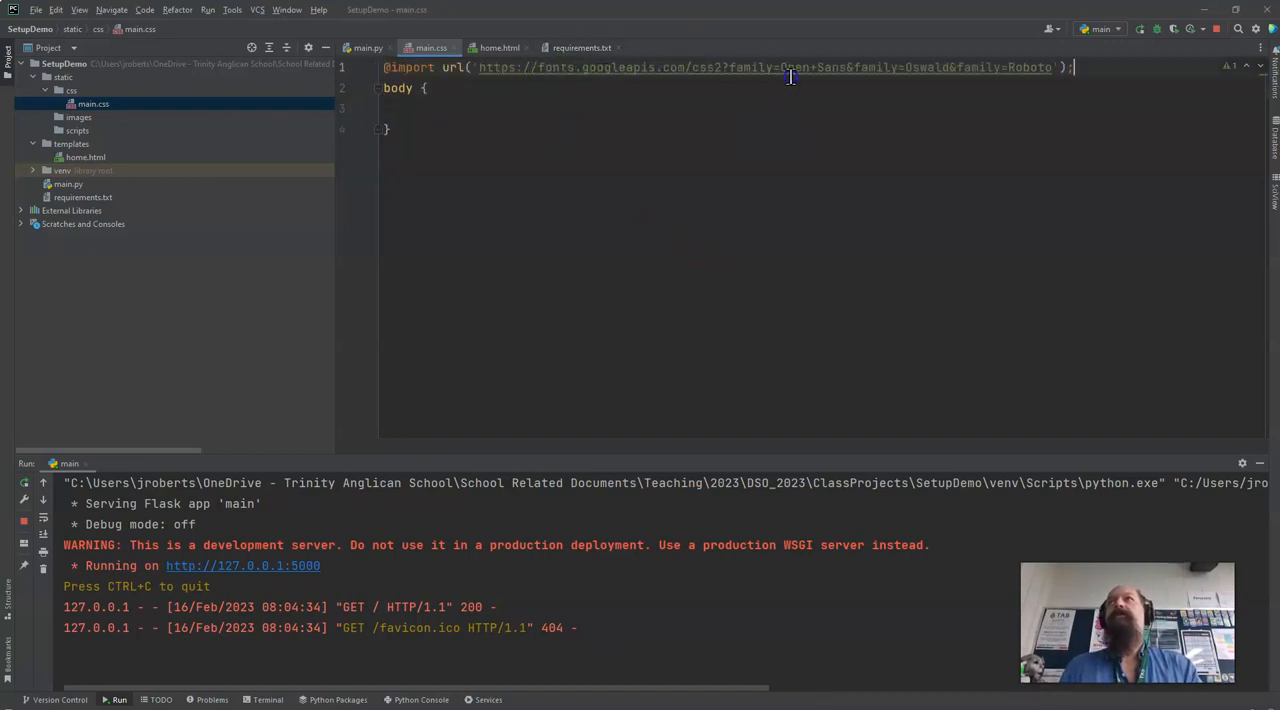
double_click(924, 68)
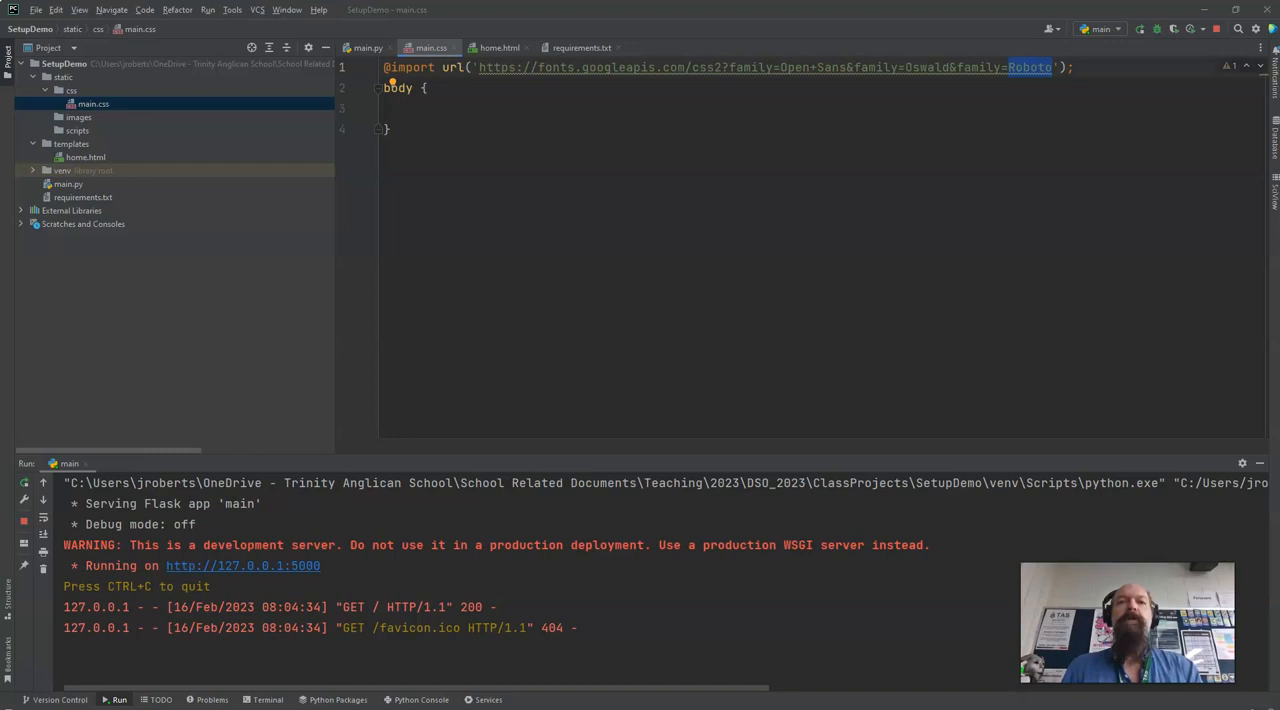
Set the body font-family to 'Open Sans', sans-serif.
click(472, 108)
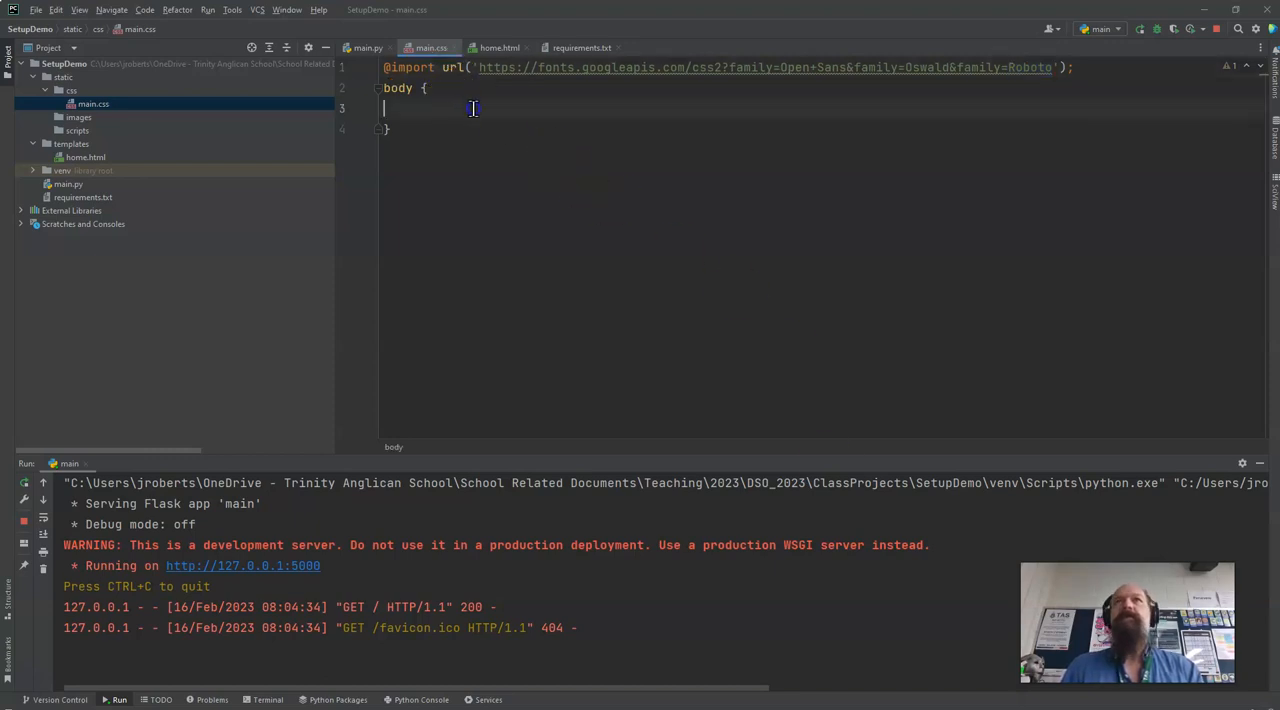
text(font-family: 'Open Sans', sans-serif;)
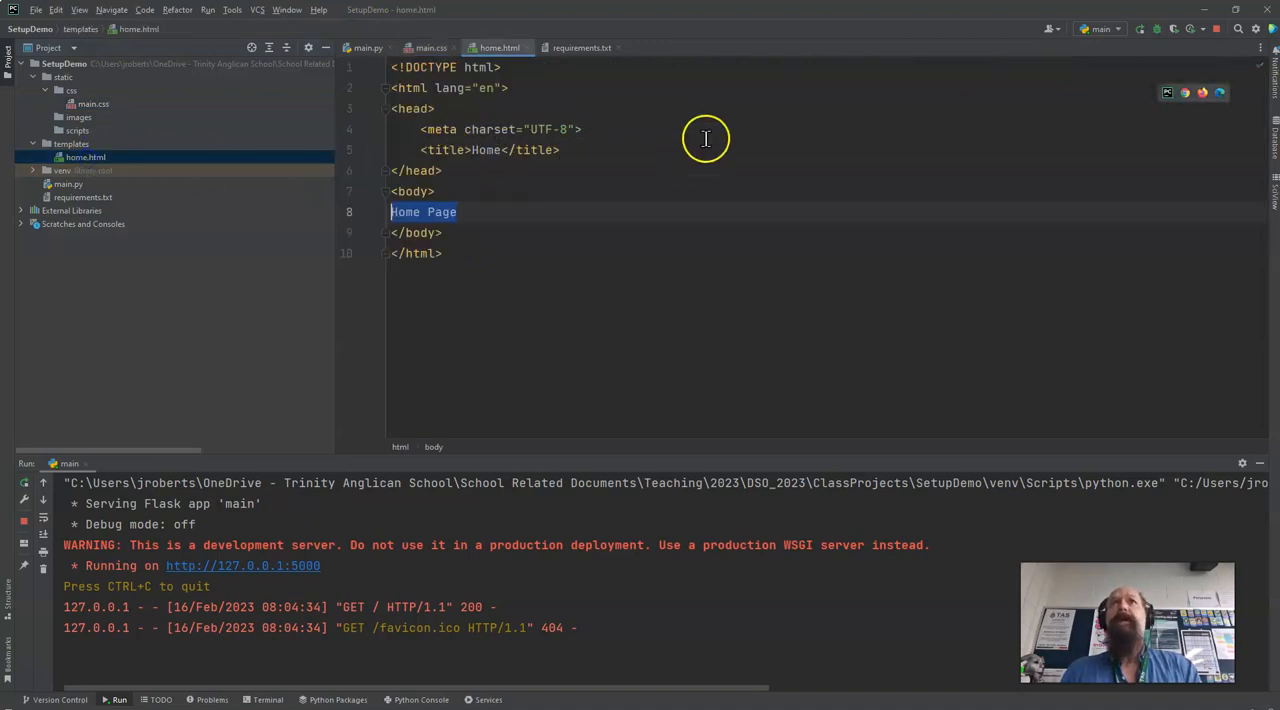
Wrap the Home Page text in <h1></h1> tags.
click(460, 212)
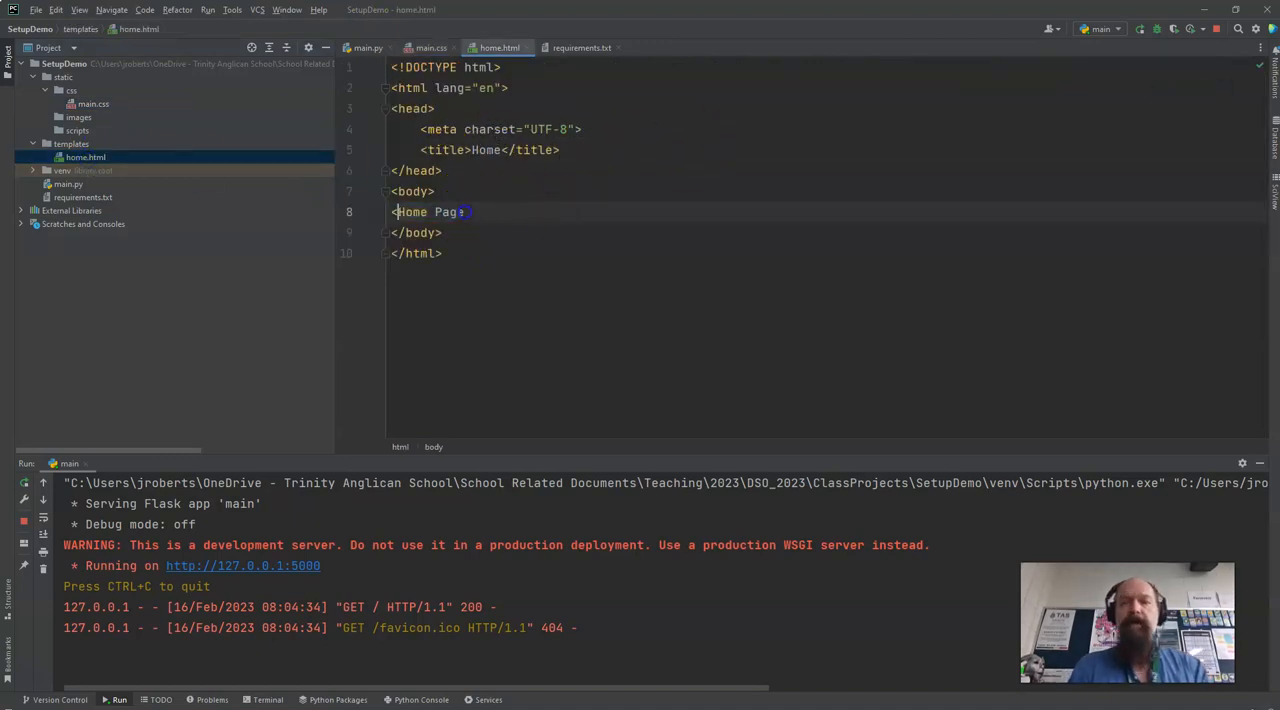
text(h1>)
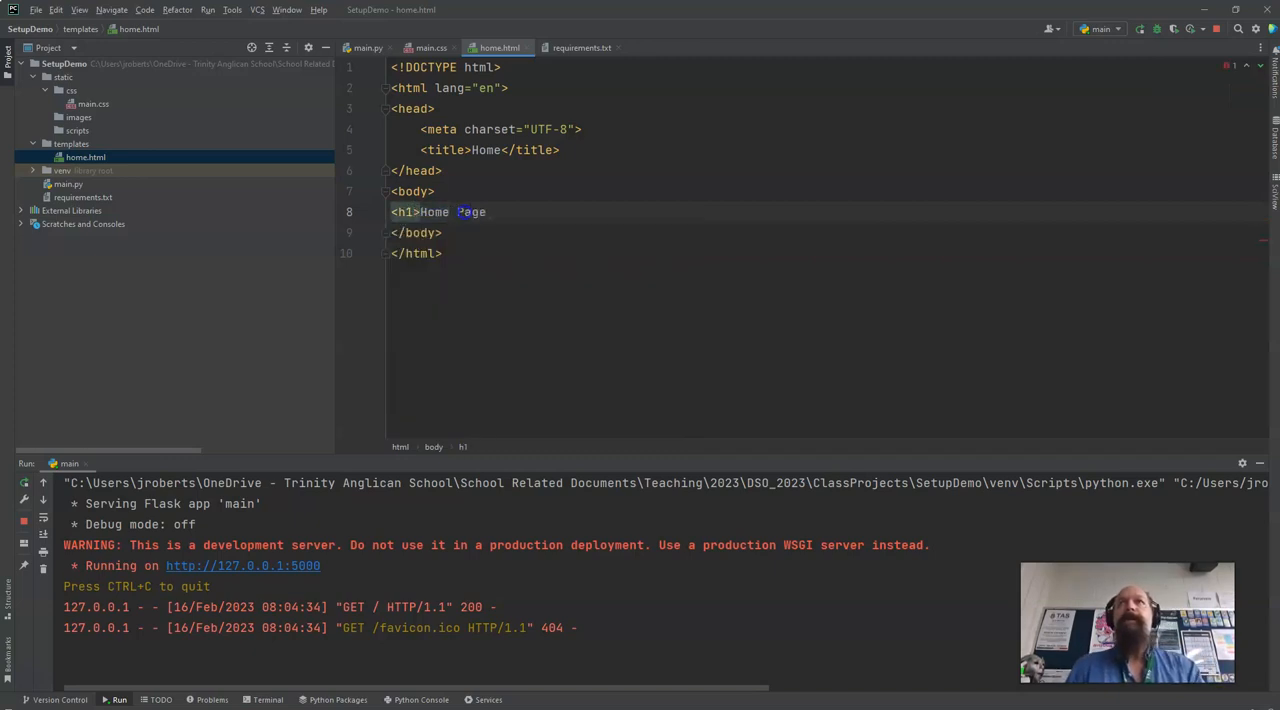
text(</h1>)
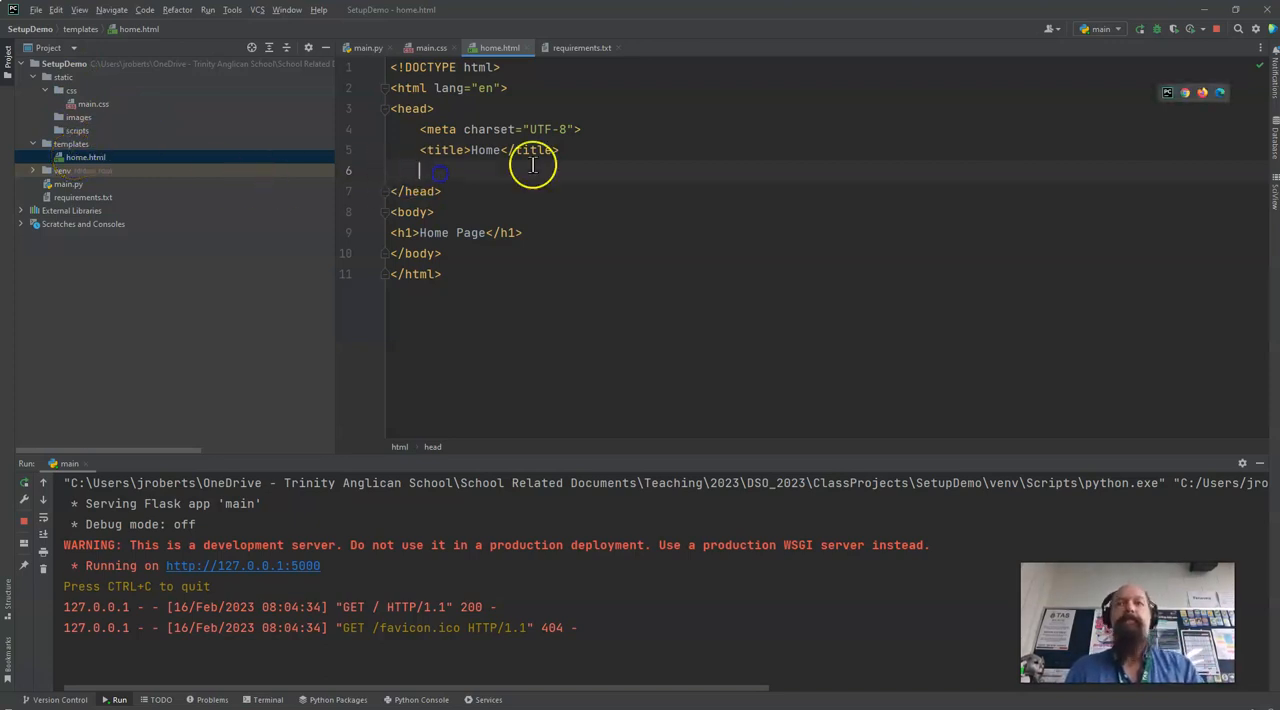
Add a stylesheet link whose href starts a {{ url_for('static' call.
text(link)
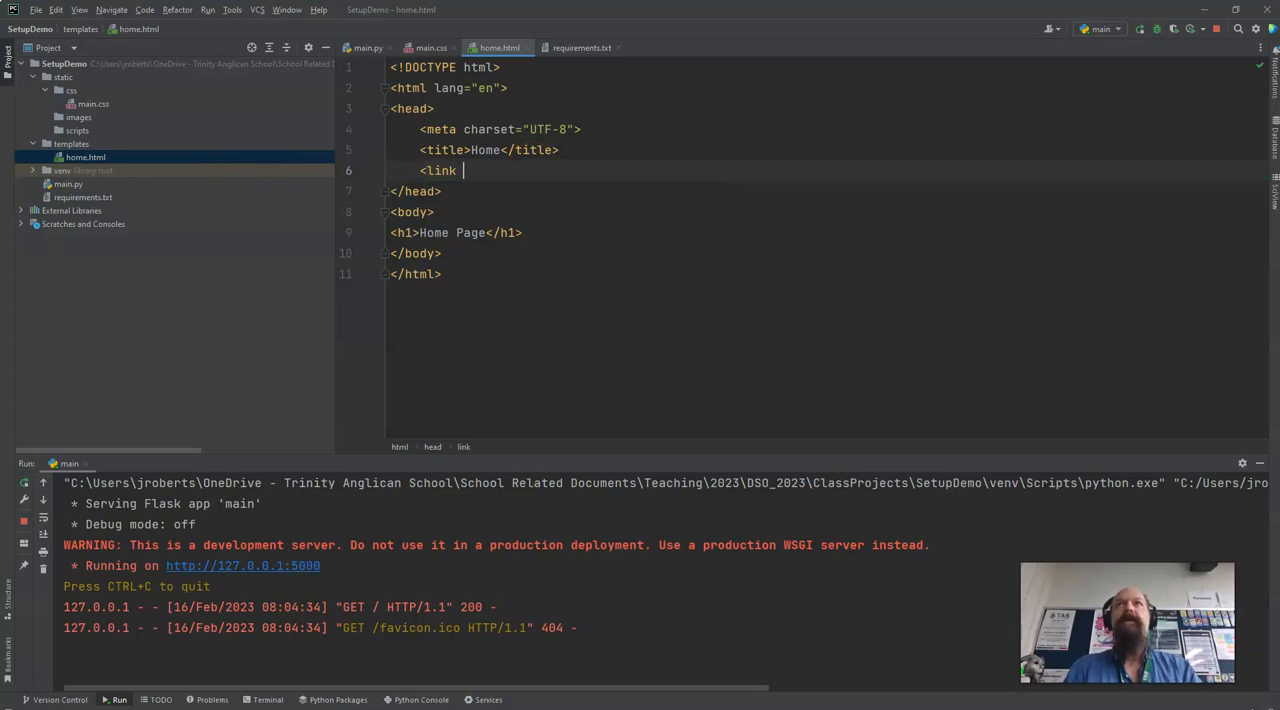
text(rel=")
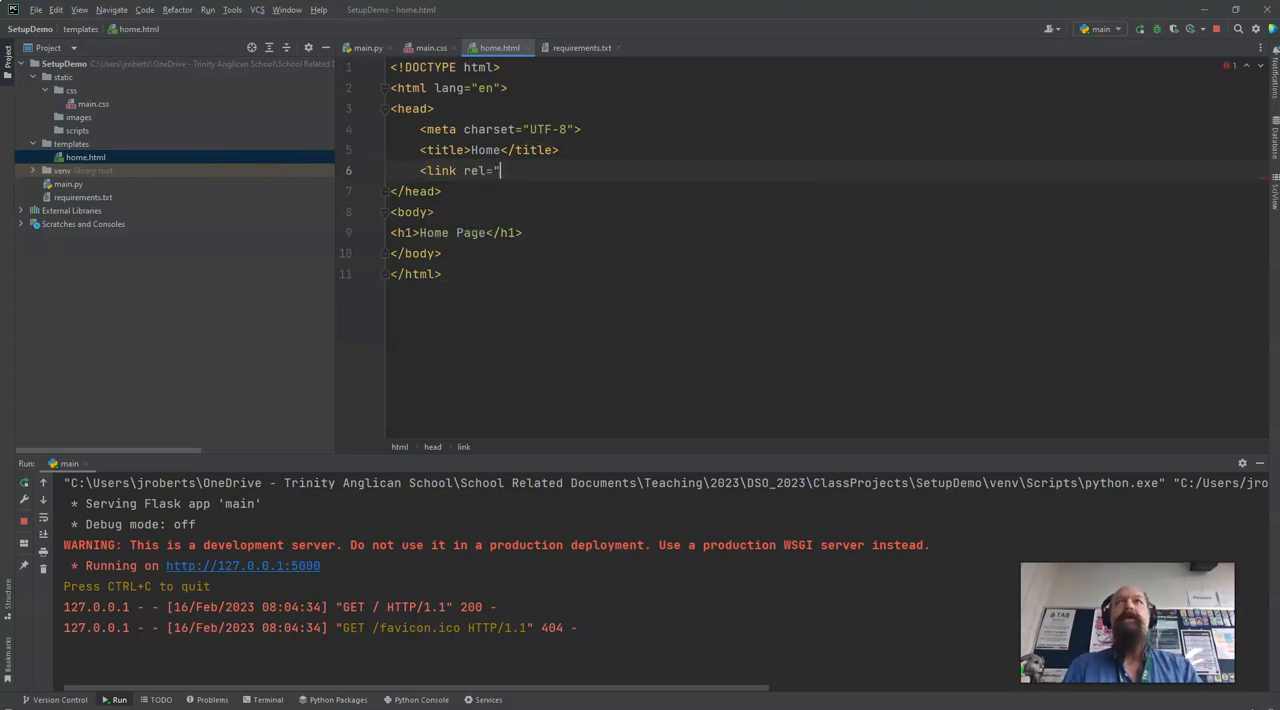
text(stylesheet)
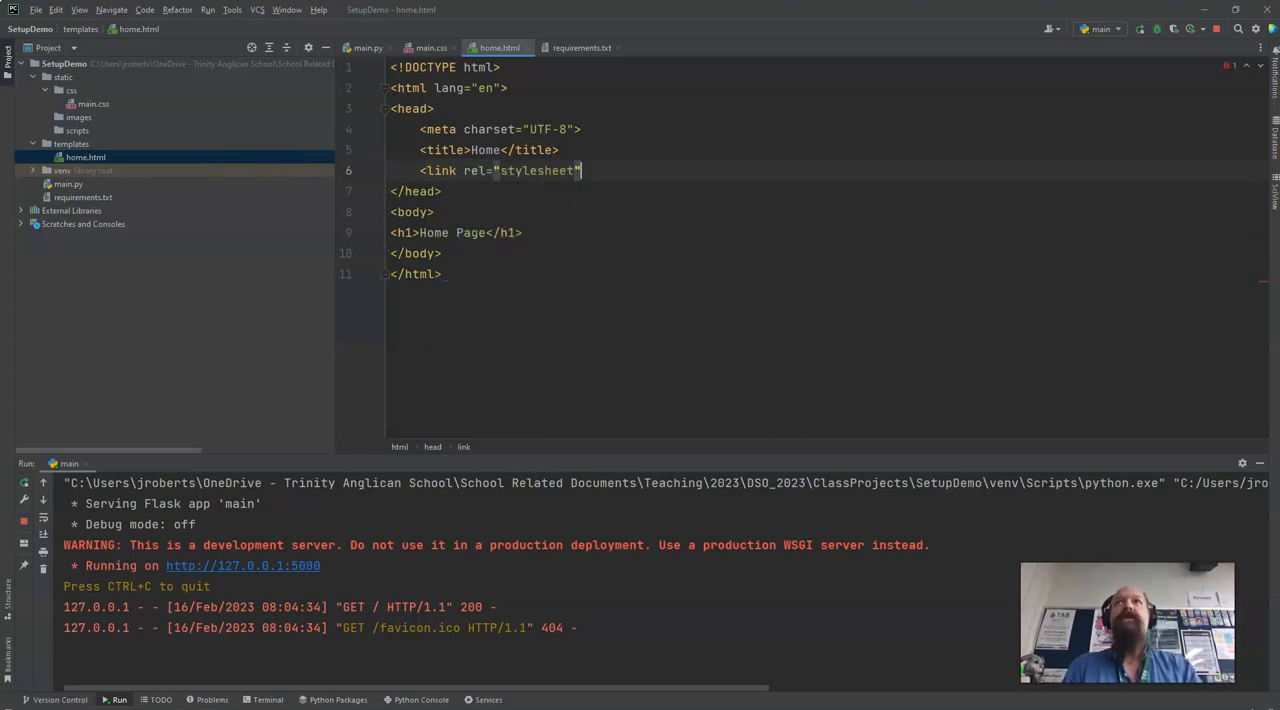
text(href="")
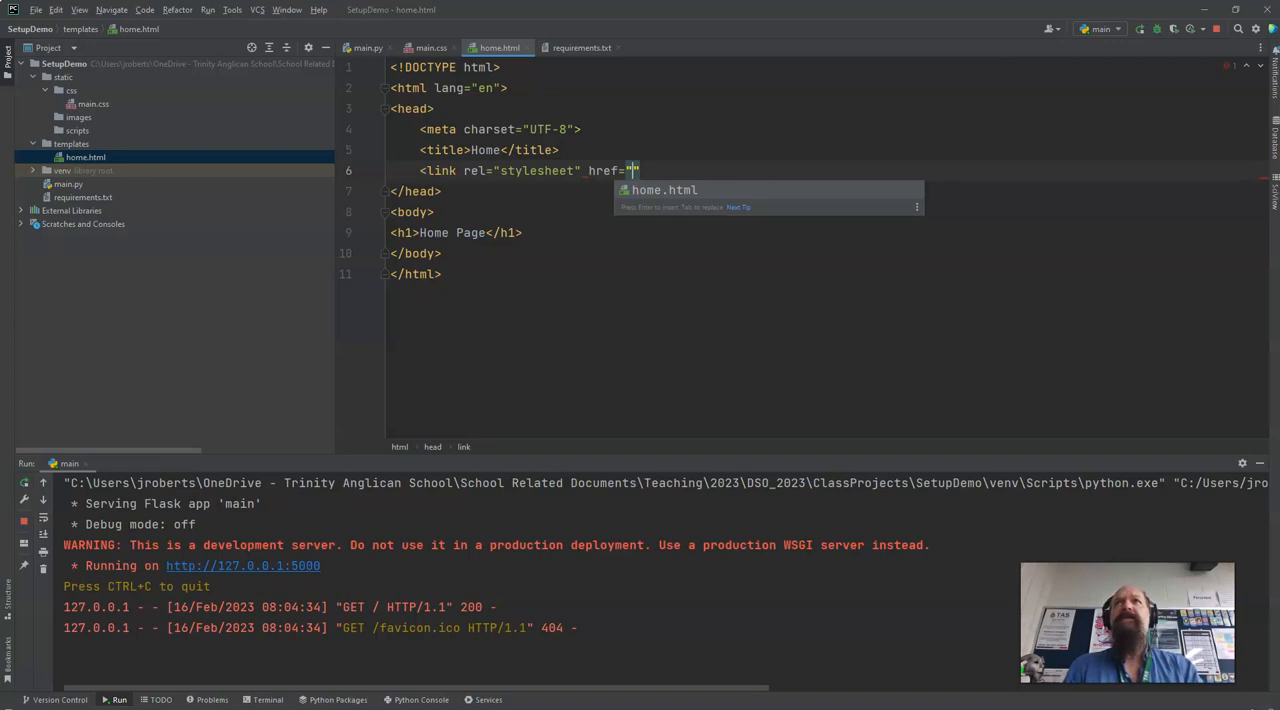
text({{}})
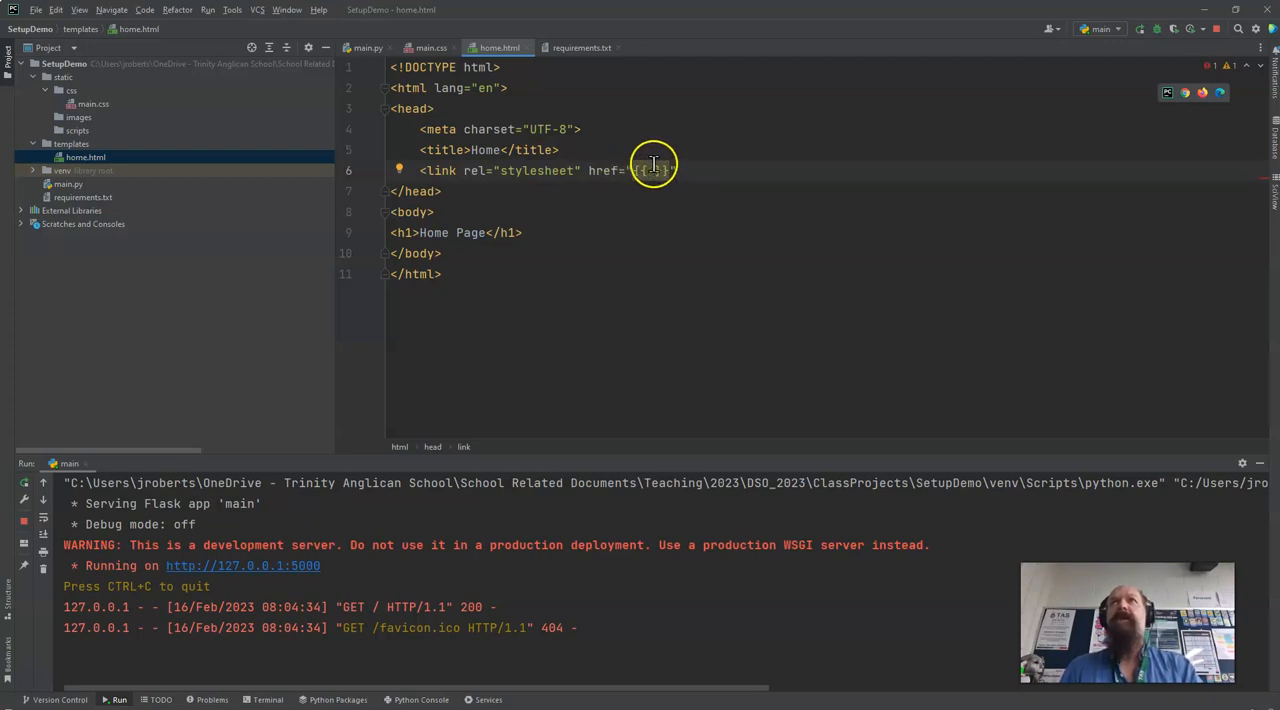
text({{ }}")
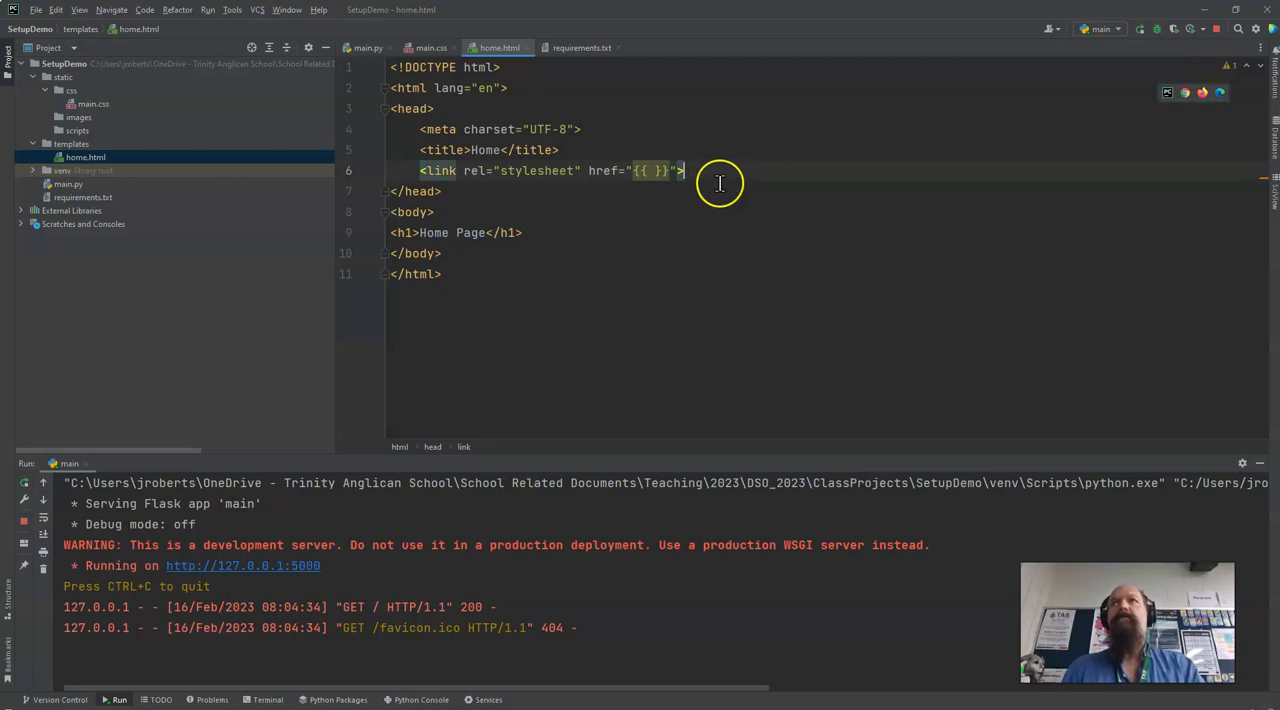
text(ur)
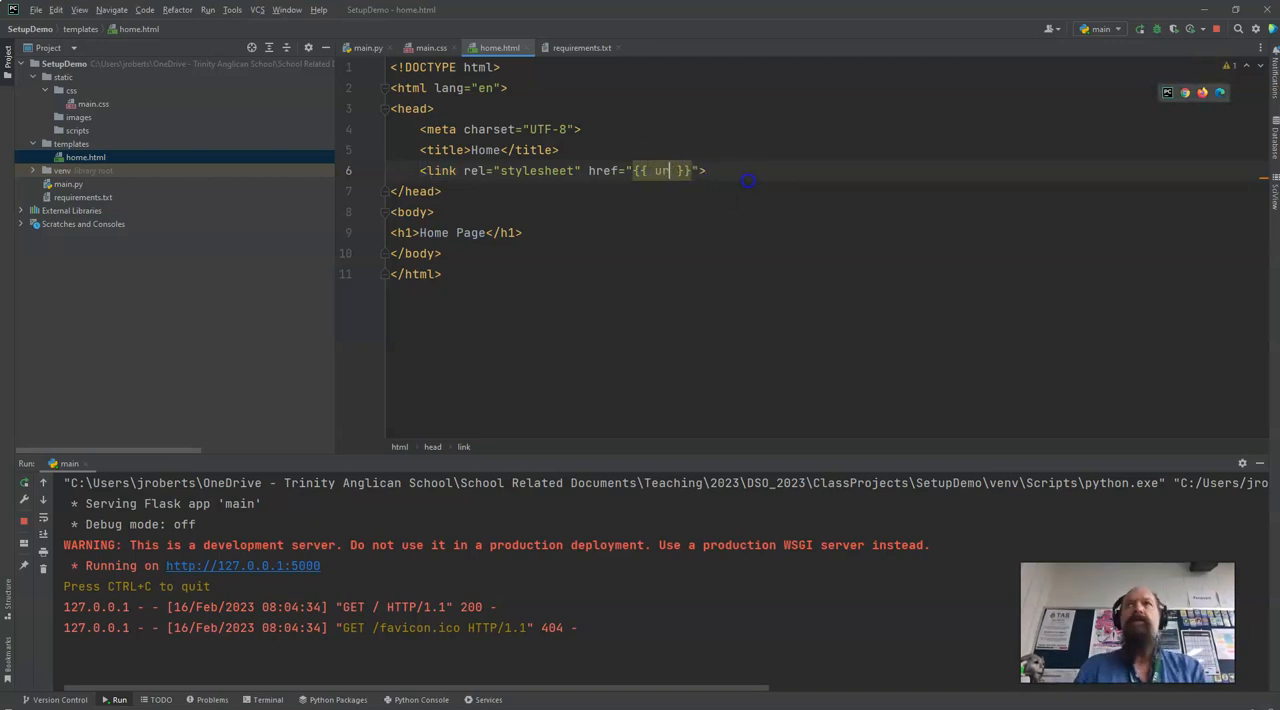
text(l_)
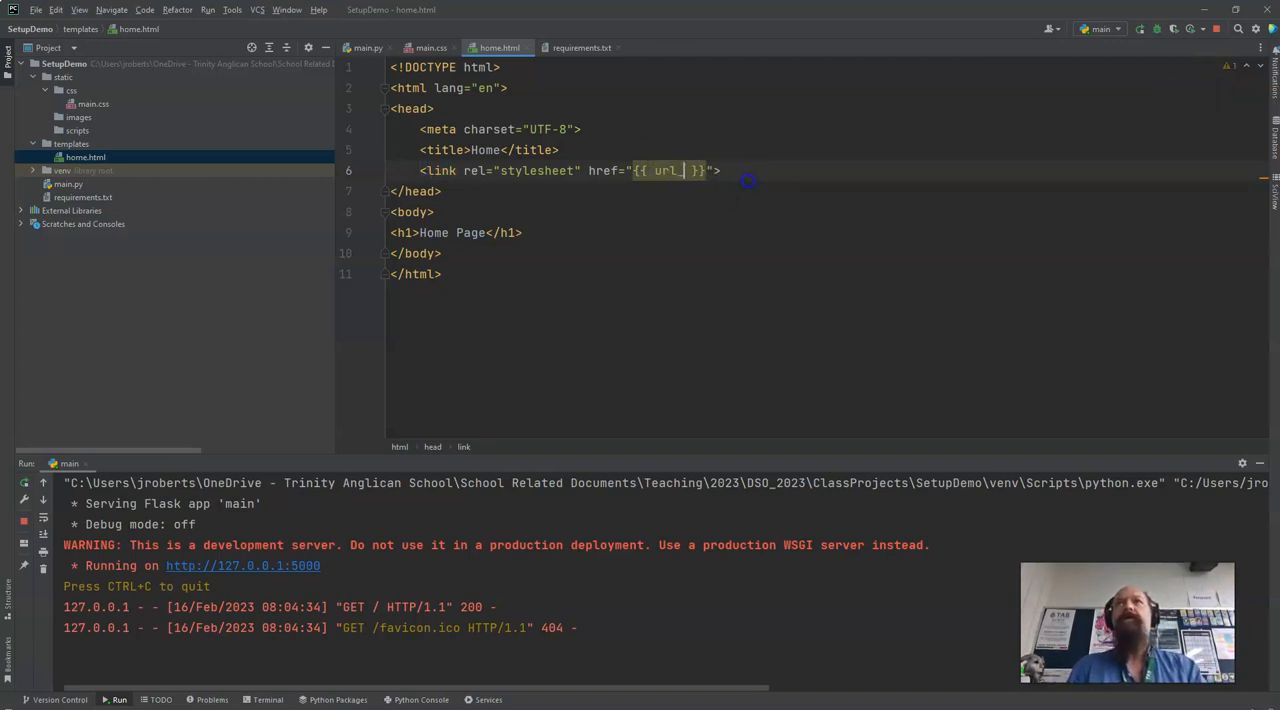
text(_for)
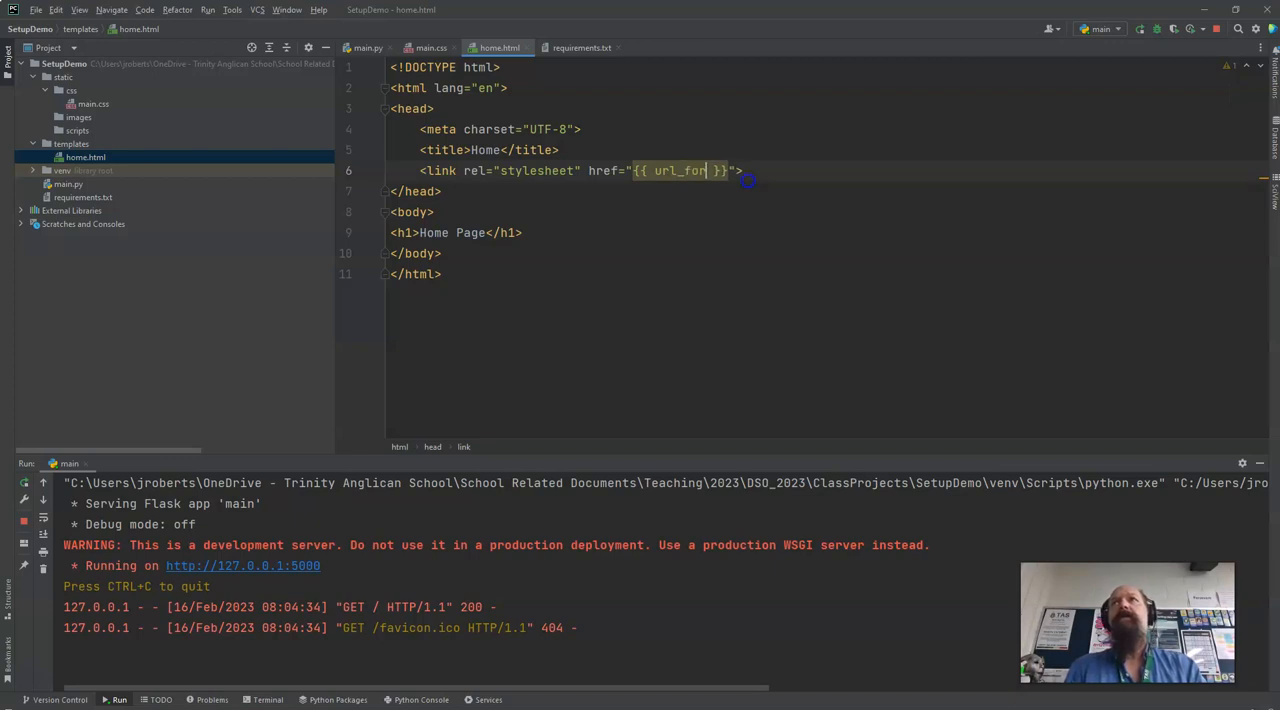
text(()
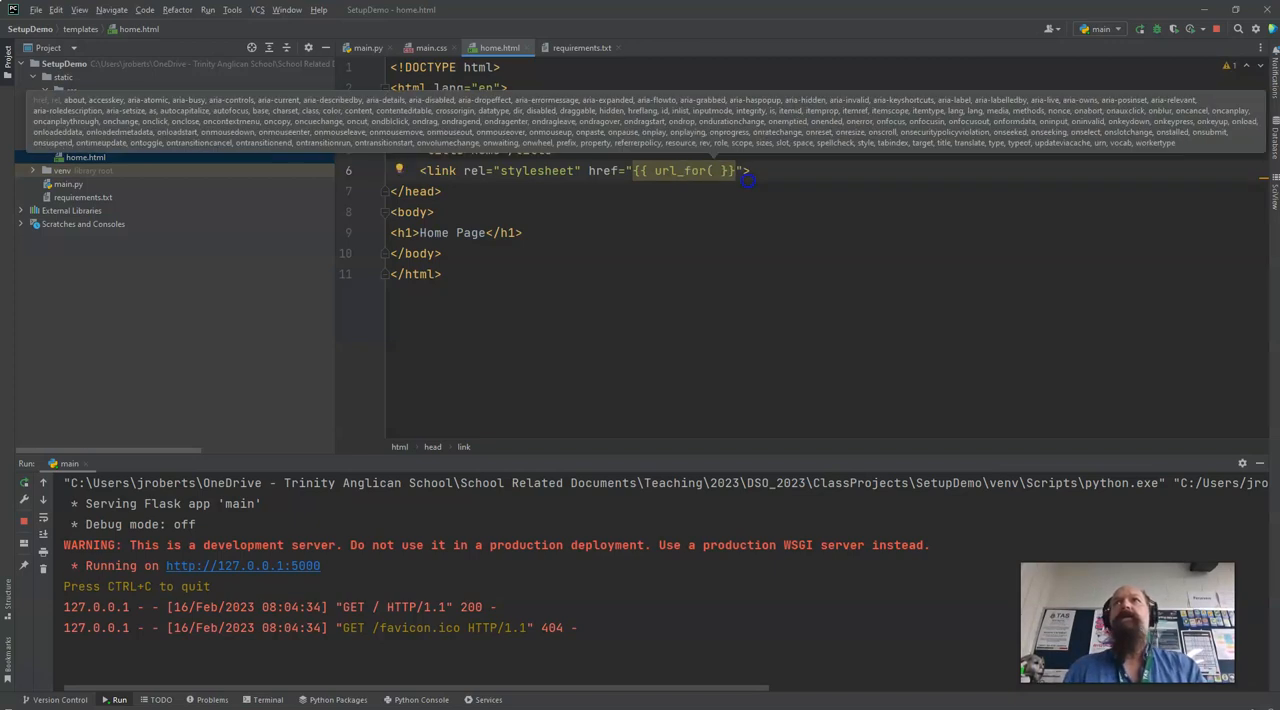
text('static)
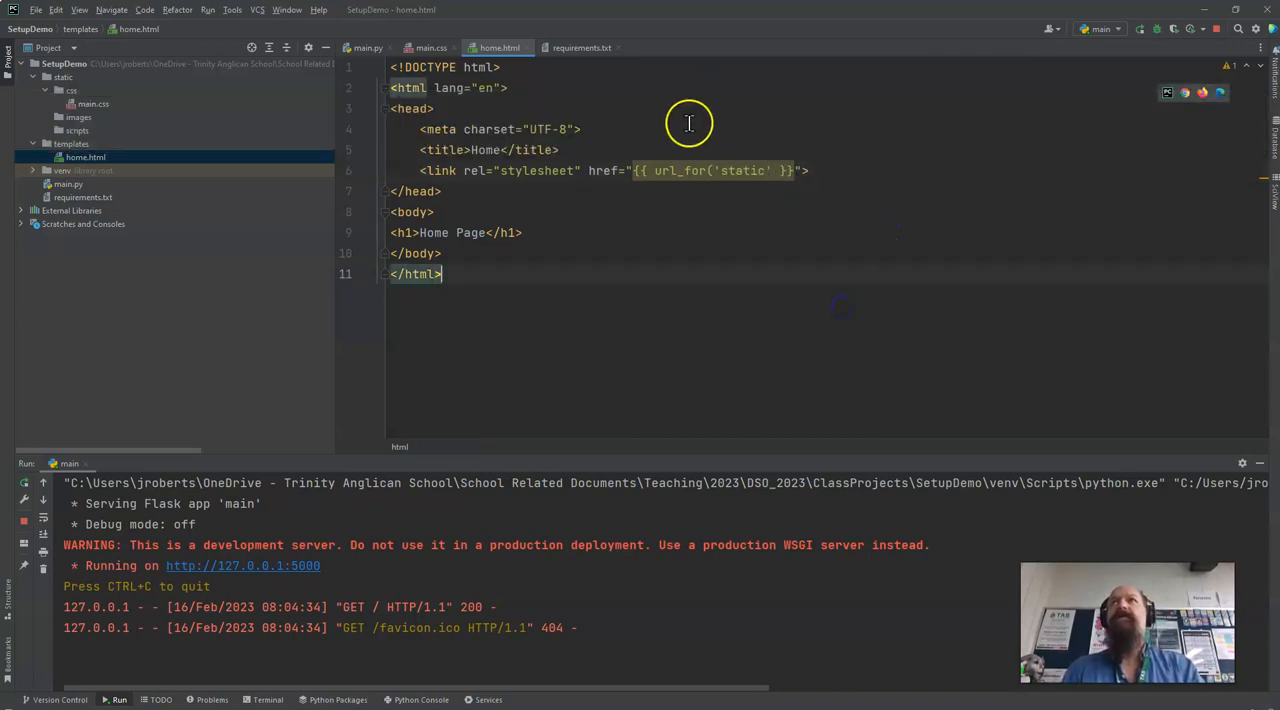
Complete the href as url_for('static', filename='css/main.css').
click(796, 170)
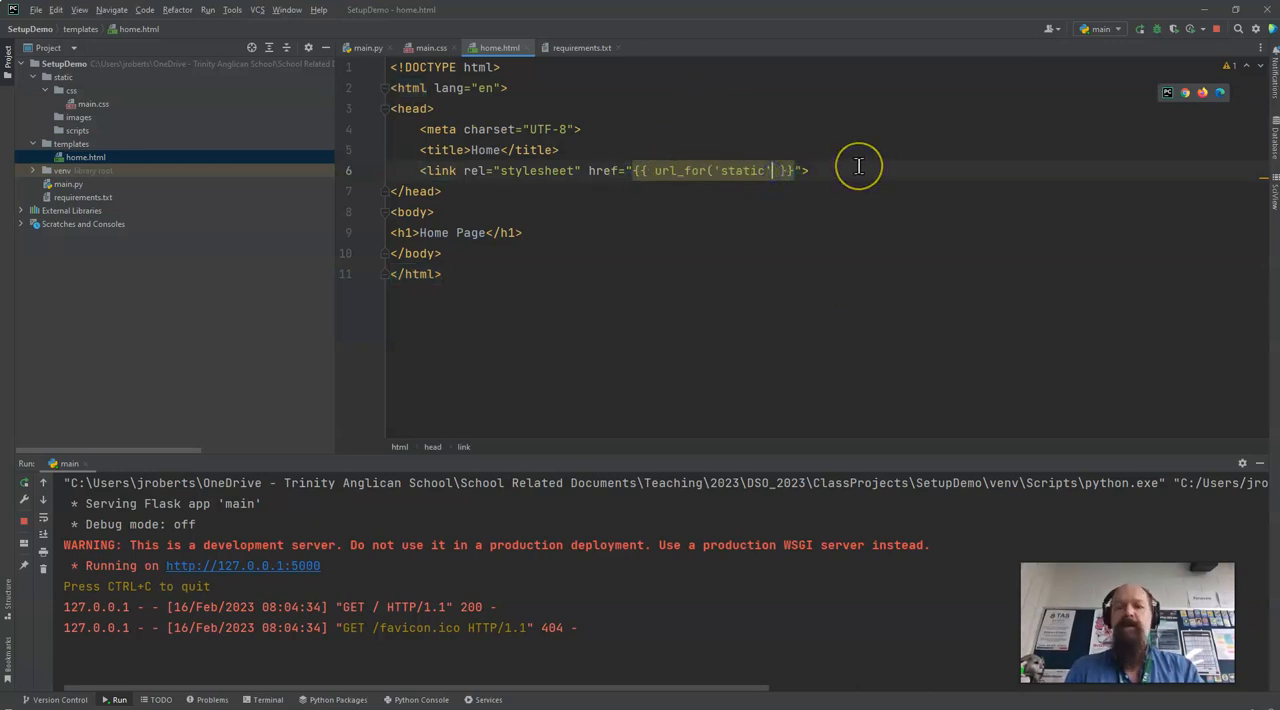
text(, filename=")
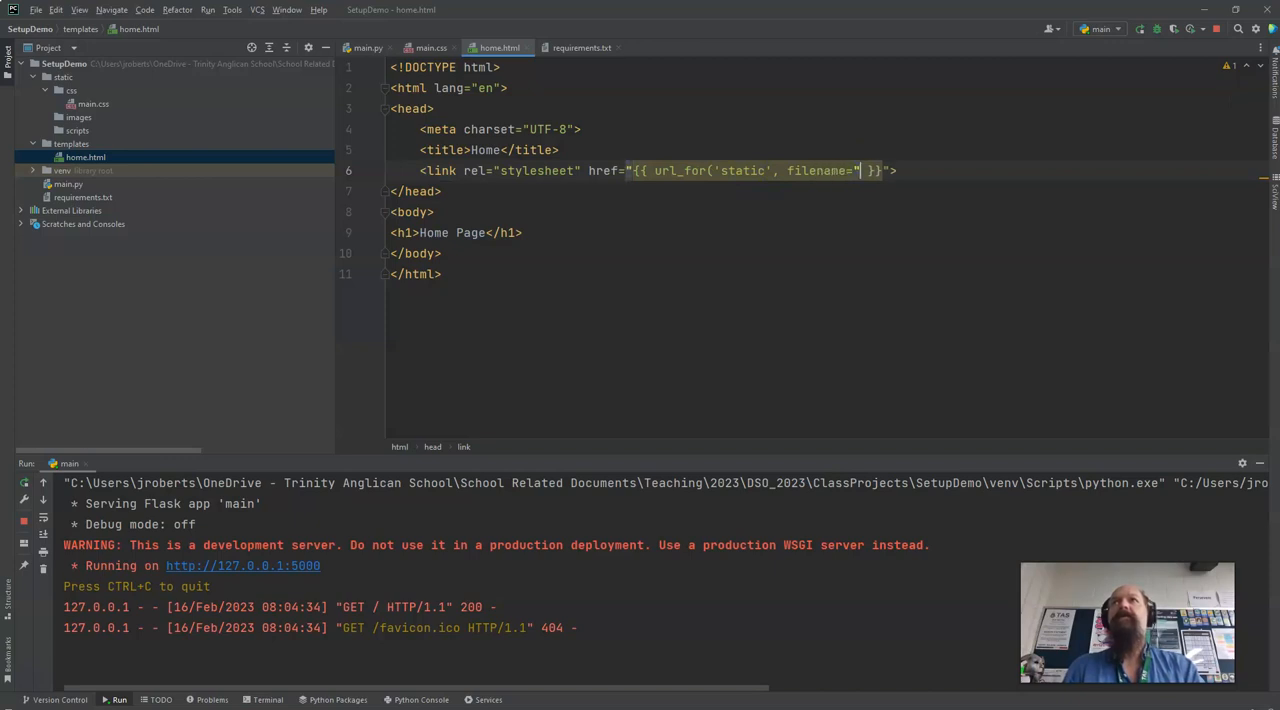
text(')
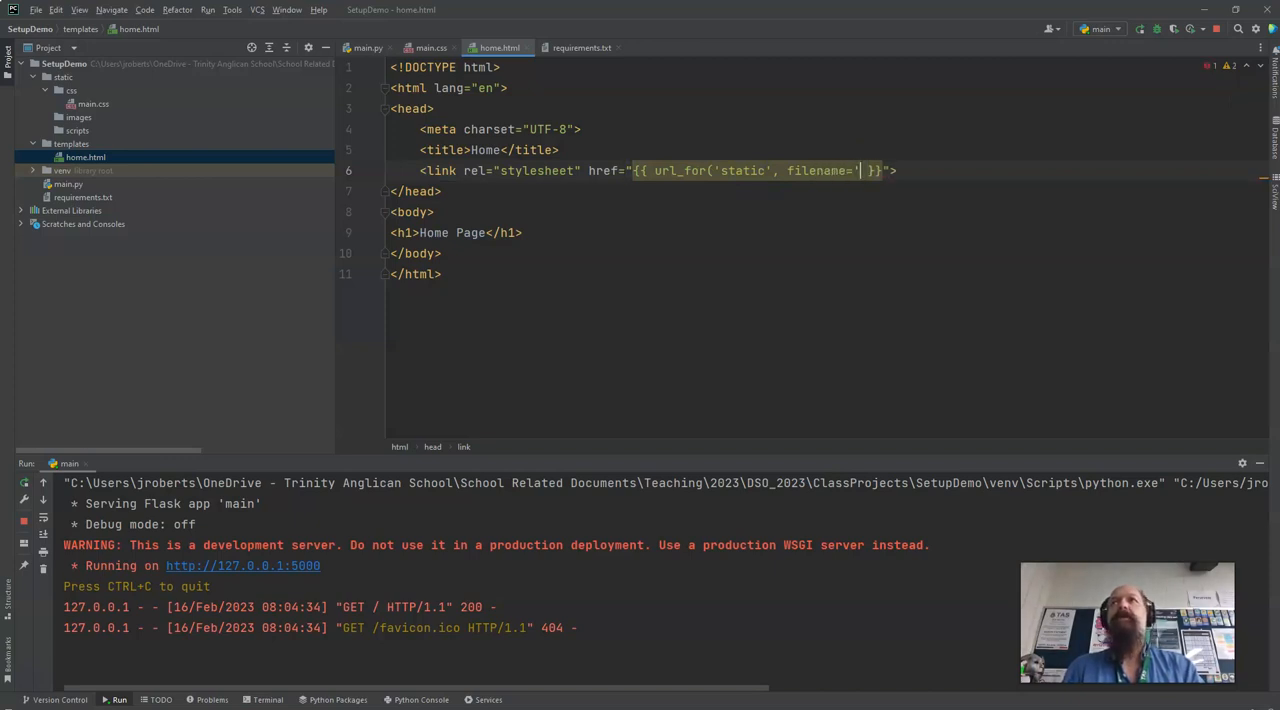
text())
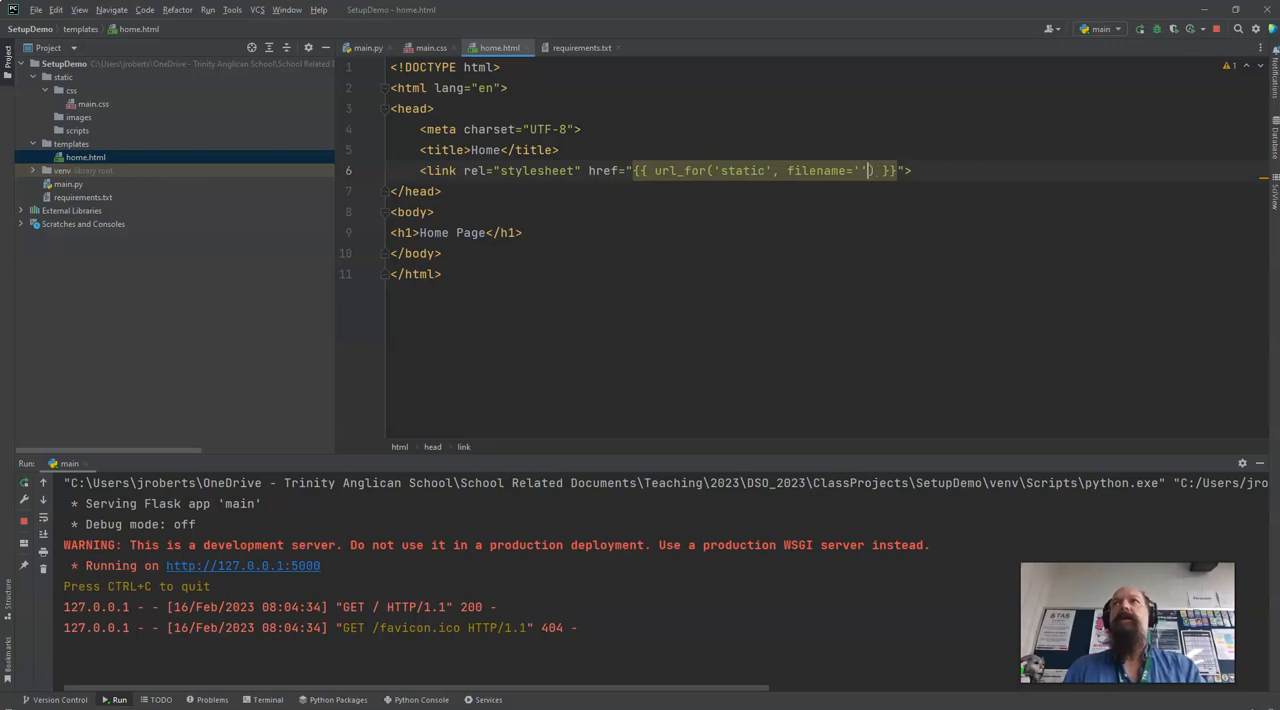
text(css)
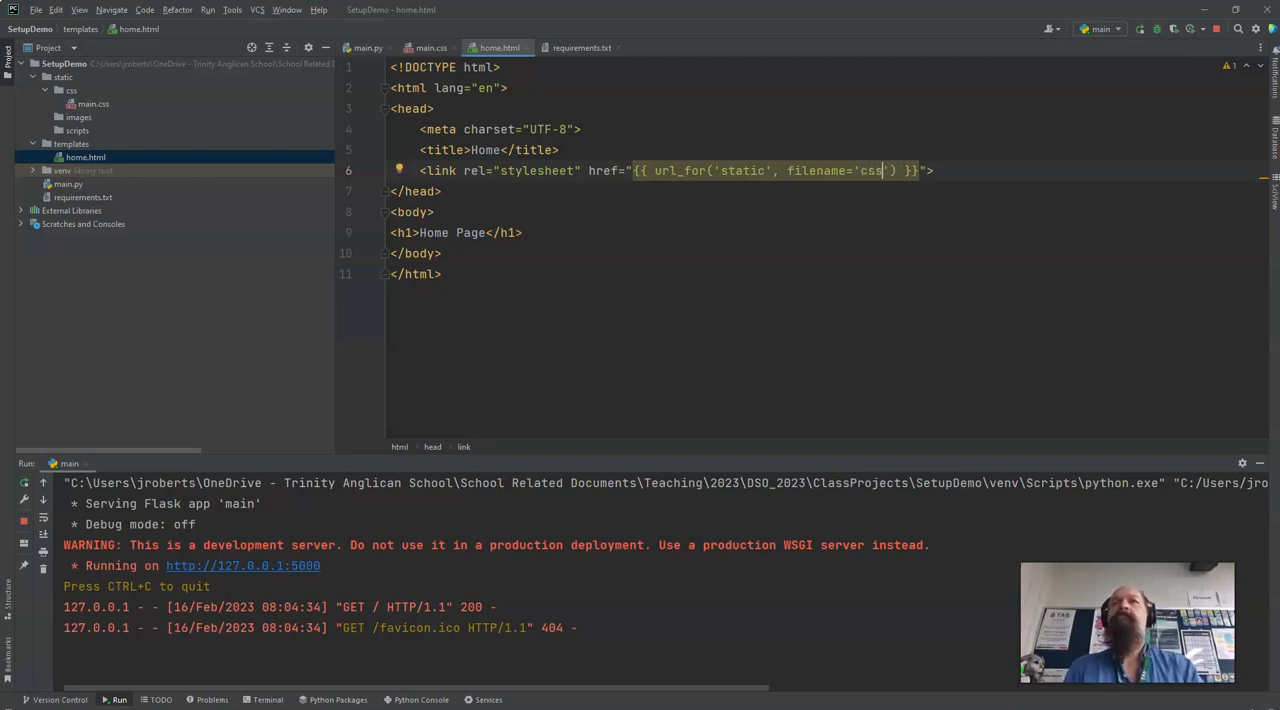
text(/ma)
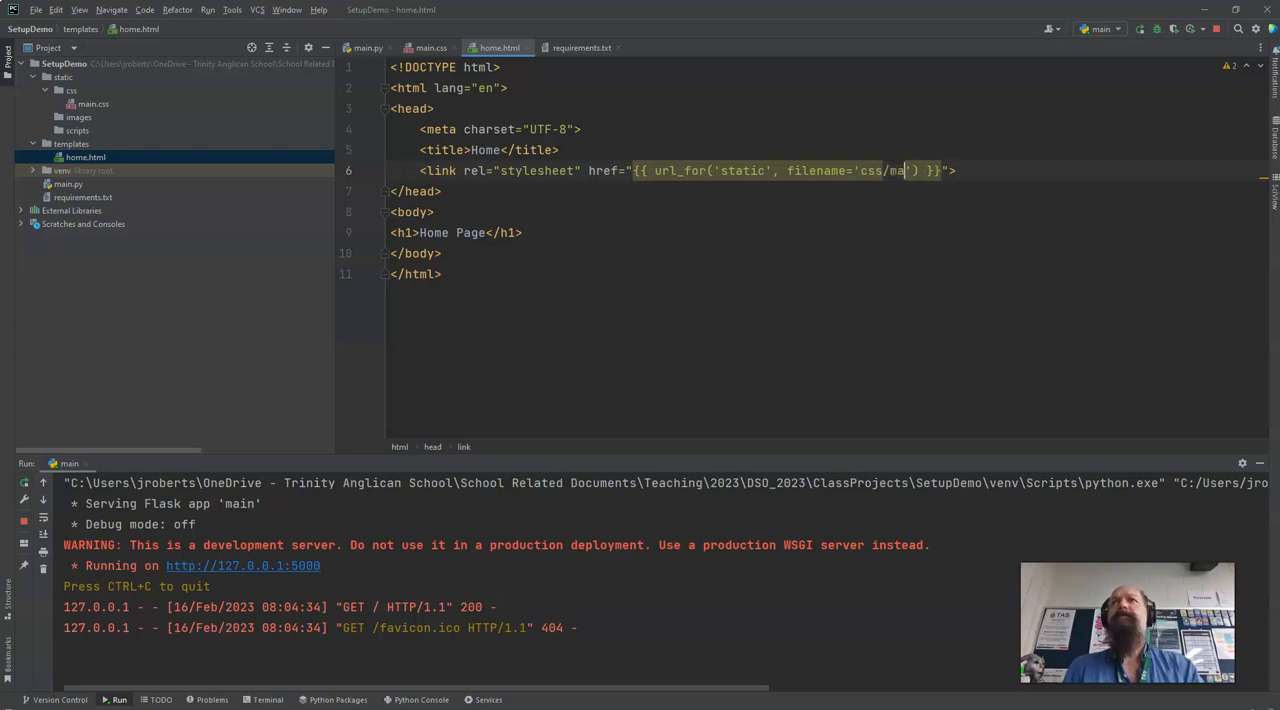
text(in.css)
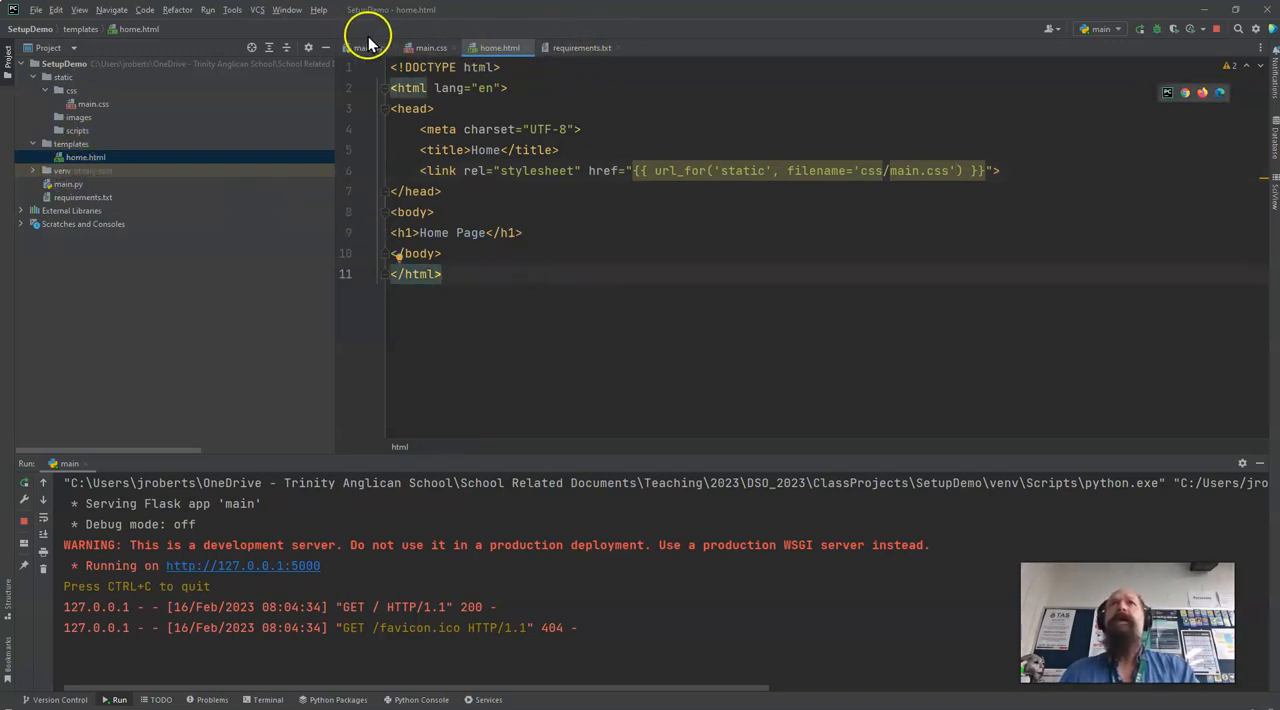
Add render_template to the flask import in main.py.
click(368, 48)
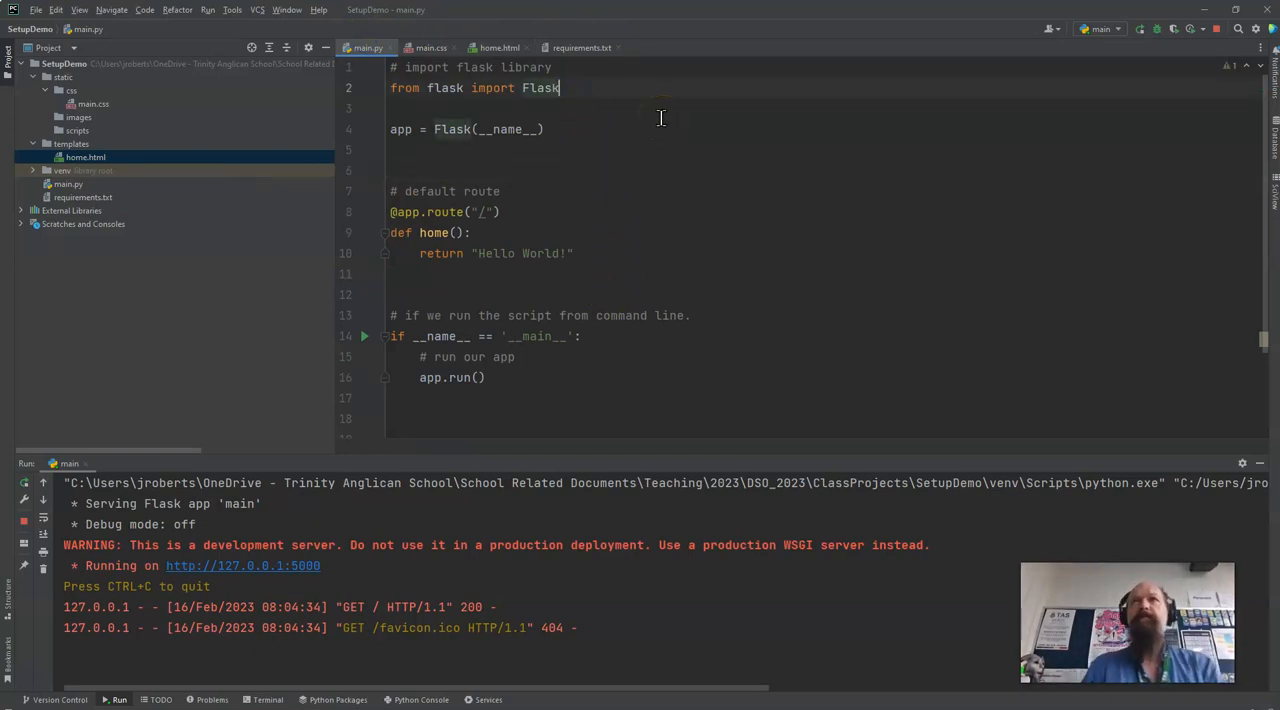
text(,)
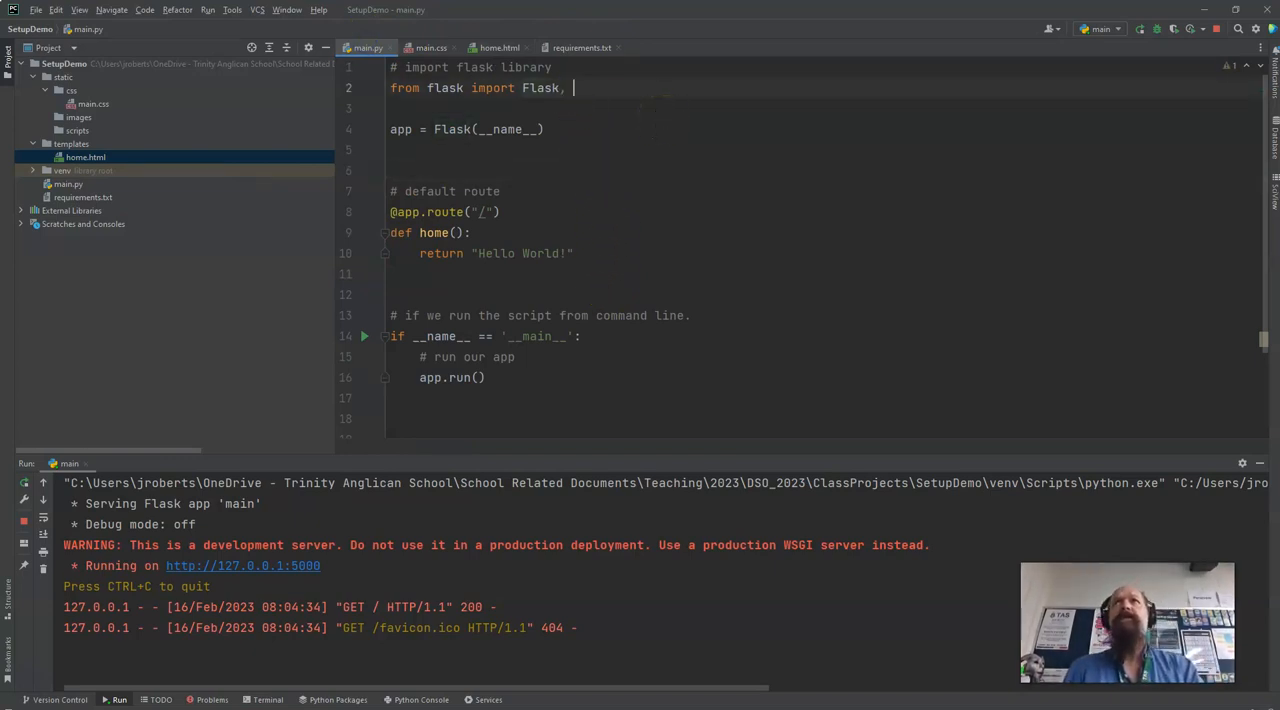
text(render_template)
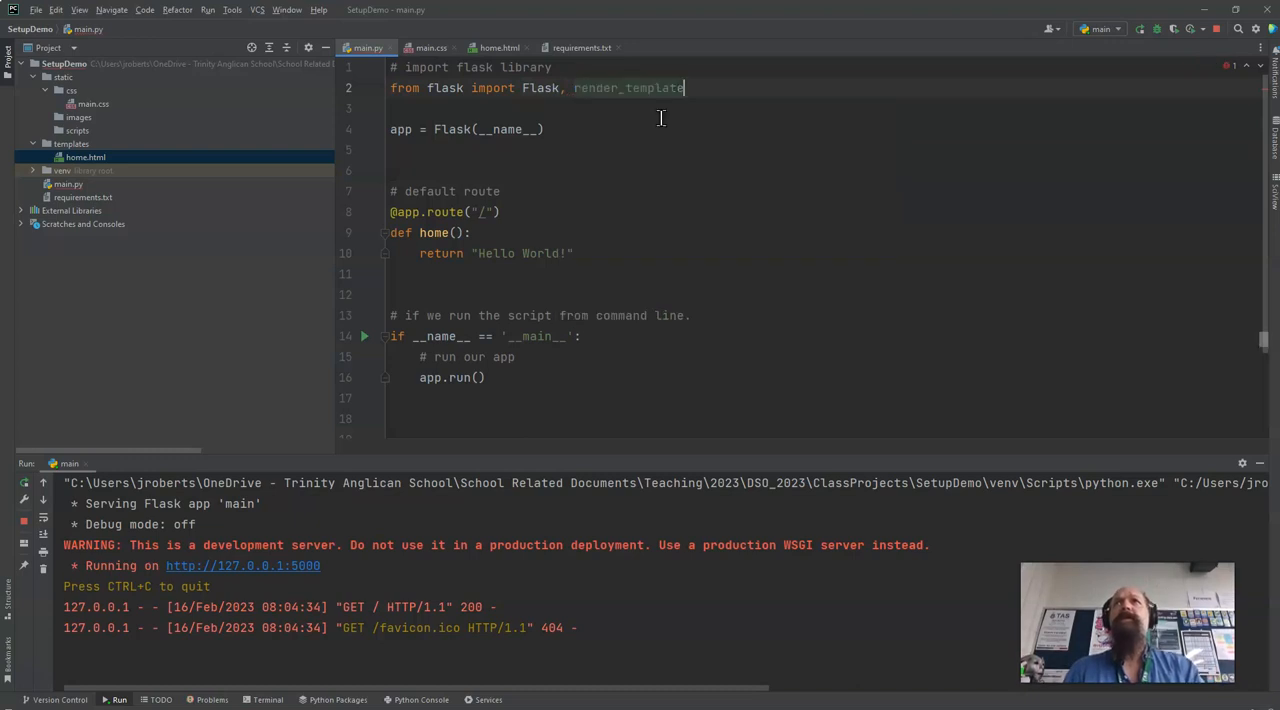
Change the home route to return render_template('home.html').
double_click(490, 254)
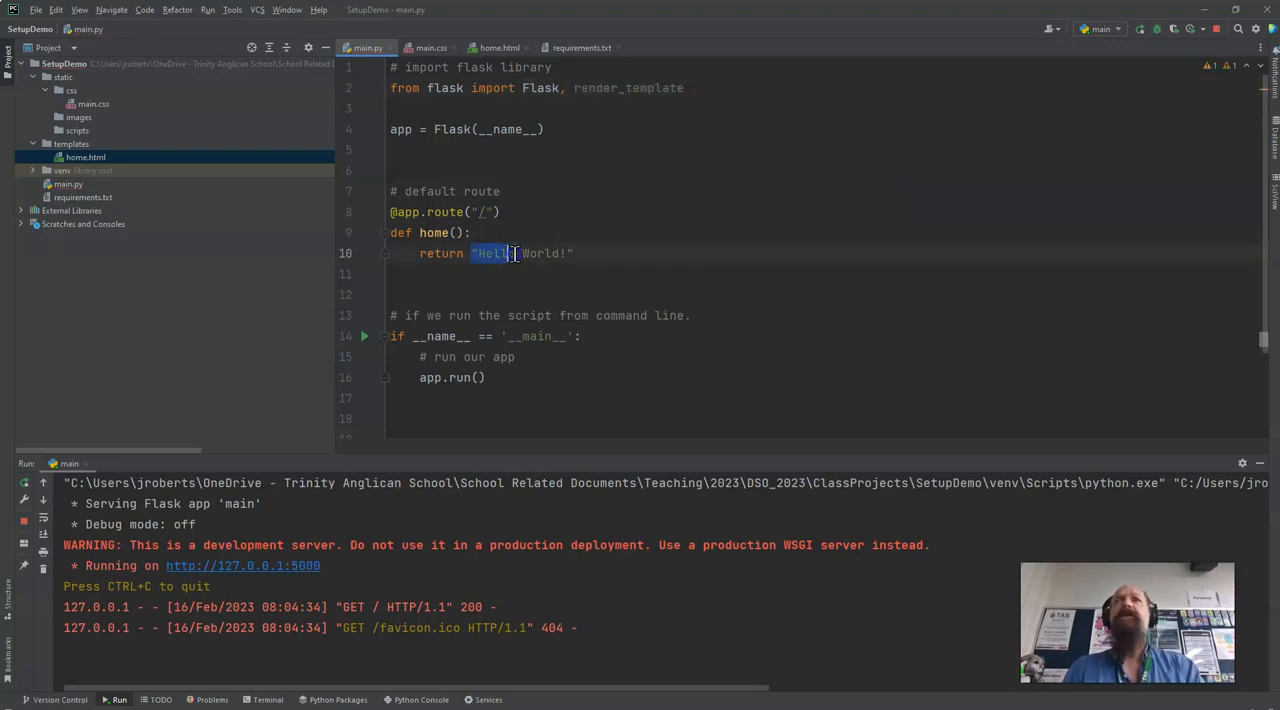
text(render_template("h)
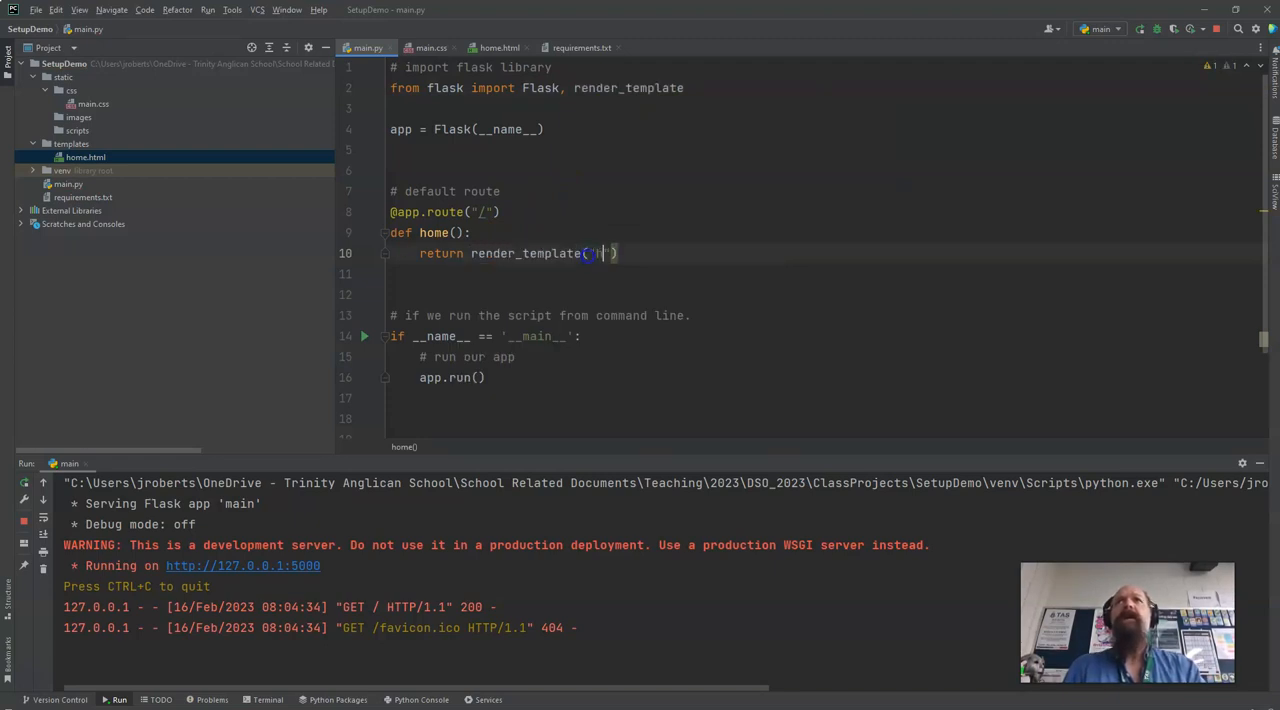
text(home.html)
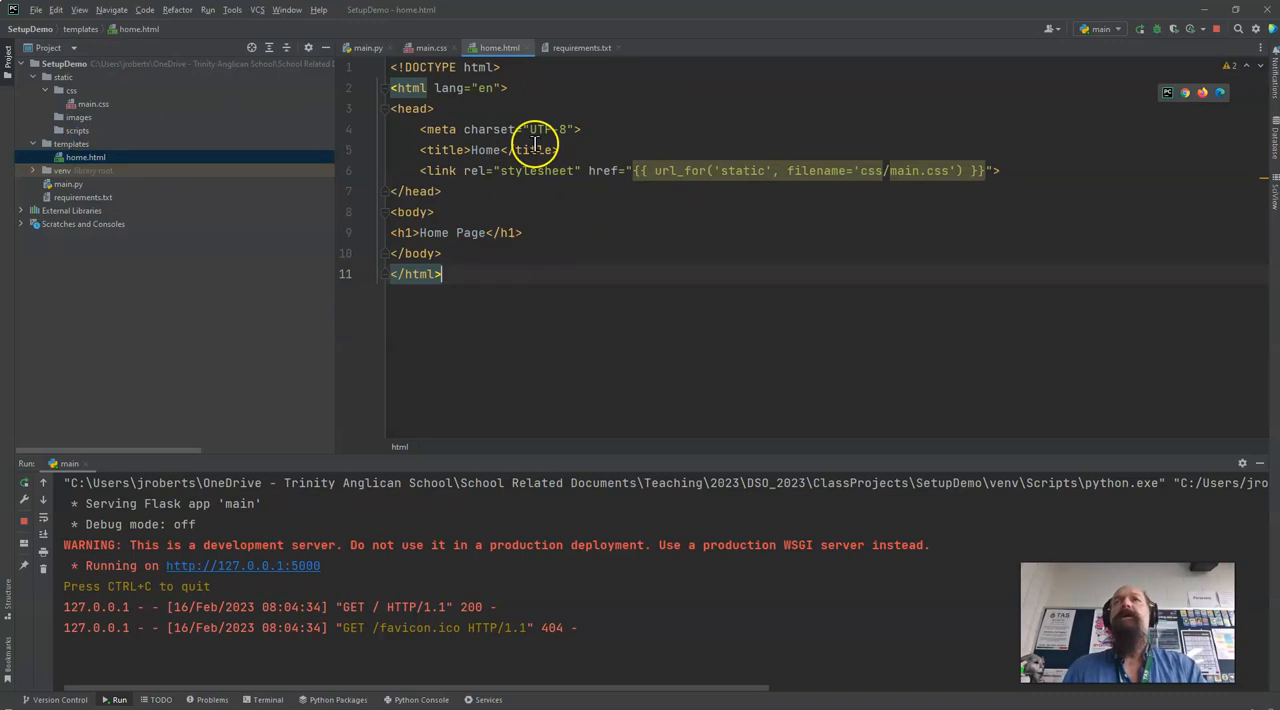
mouse_move(716, 192)
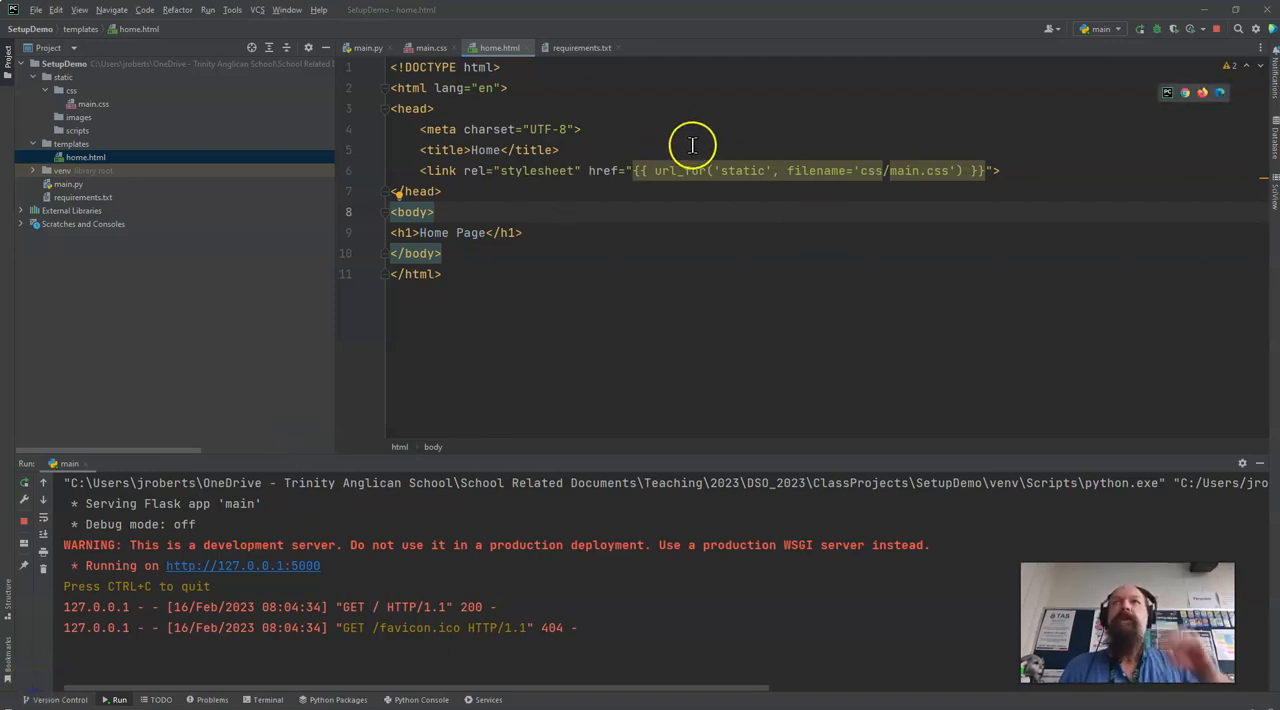
mouse_move(686, 260)
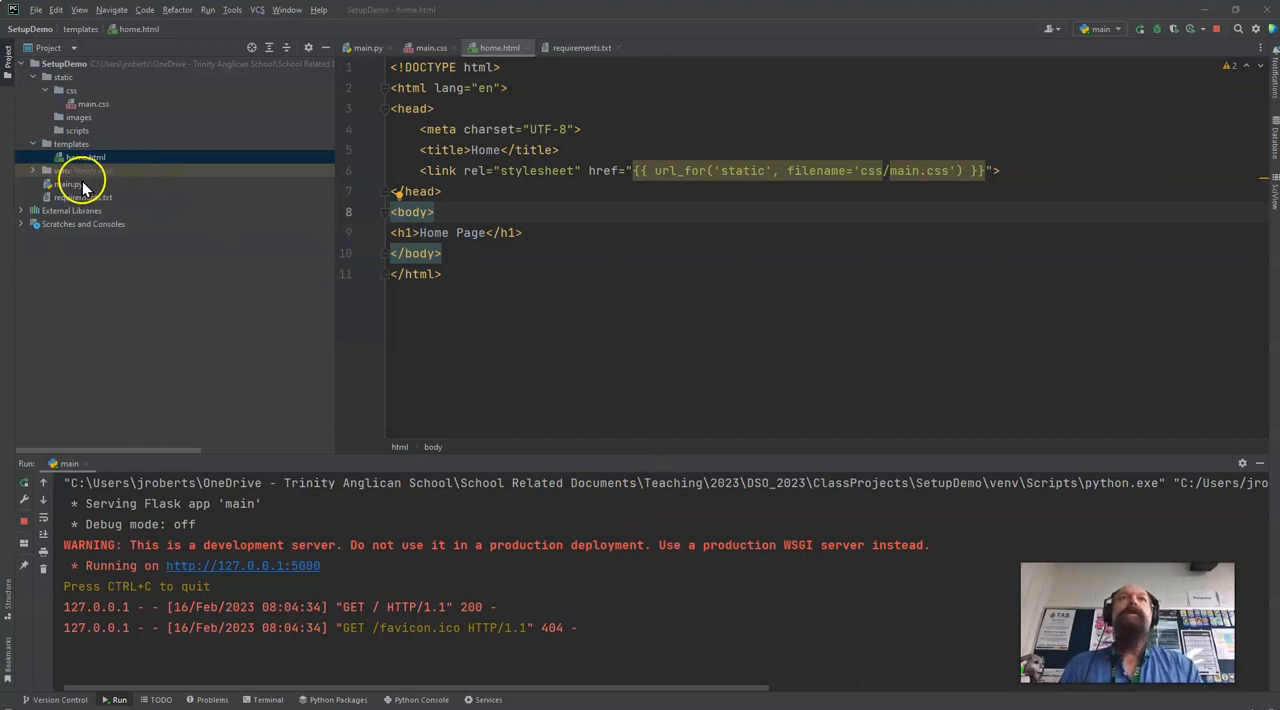
click(368, 48)
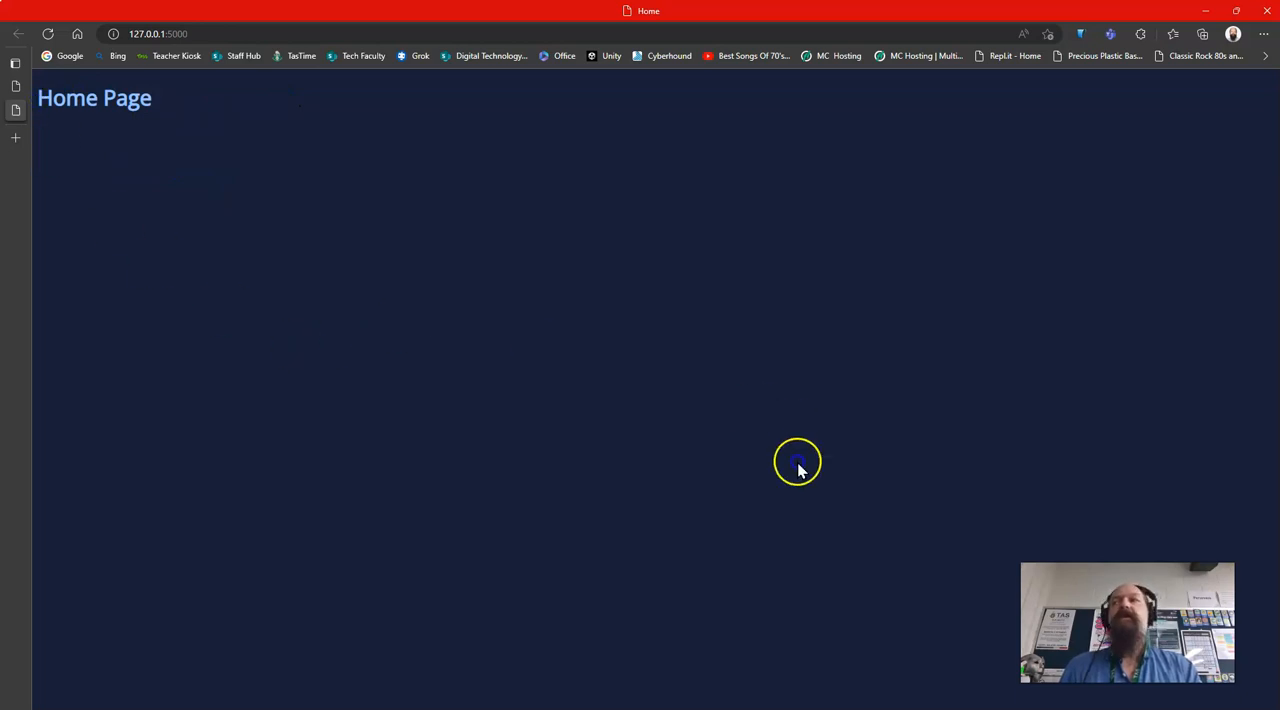
mouse_move(364, 292)
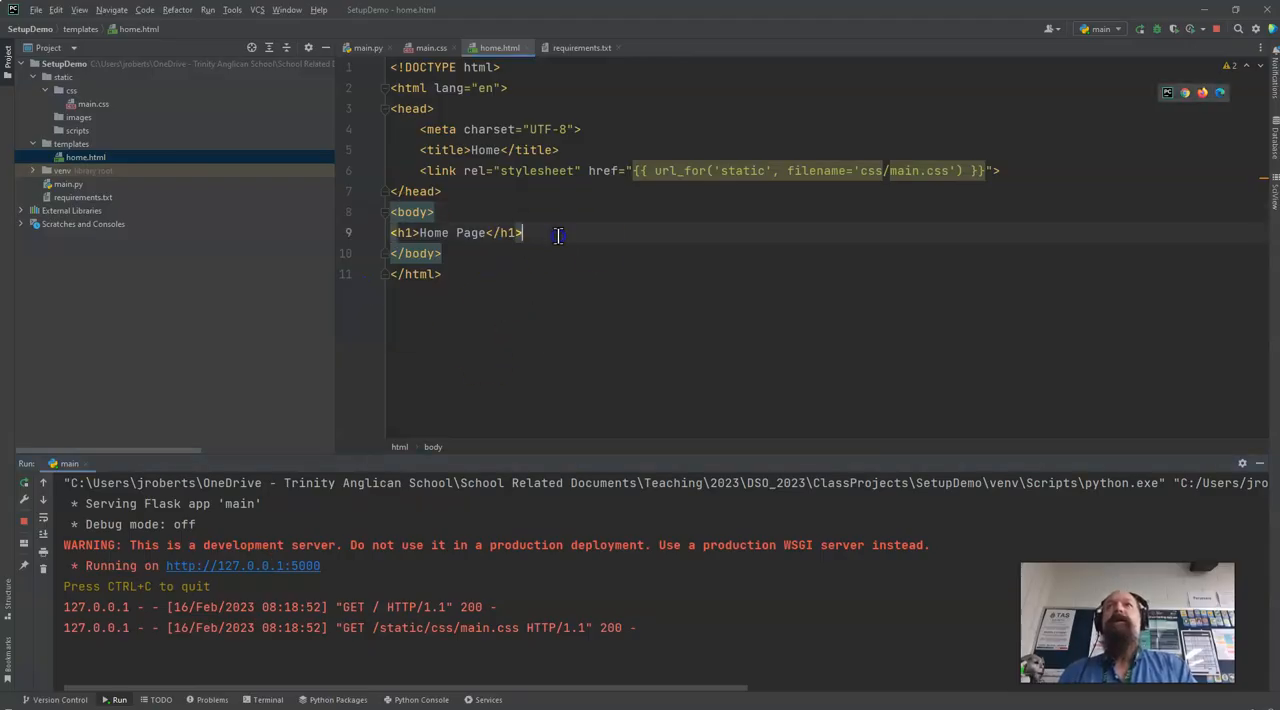
Add 'This is the home page.' under the h1 in home.html and check it on the served page.
text(This is the home)
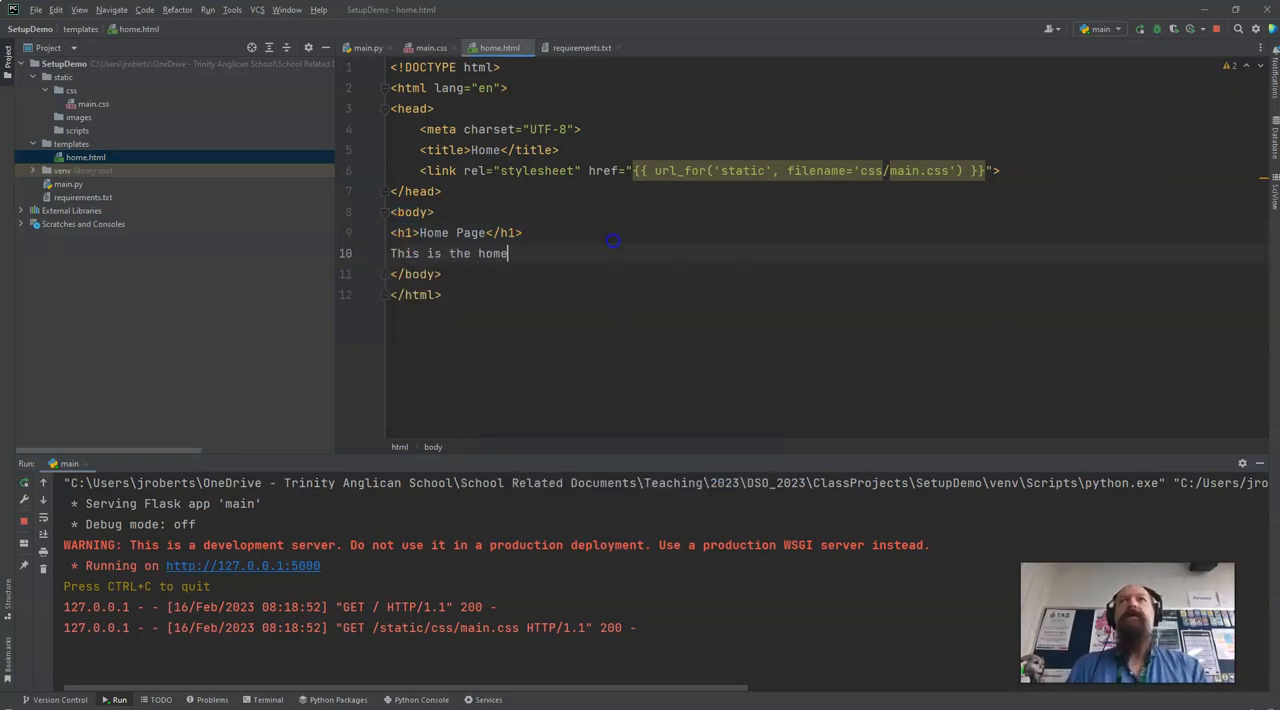
text(page.)
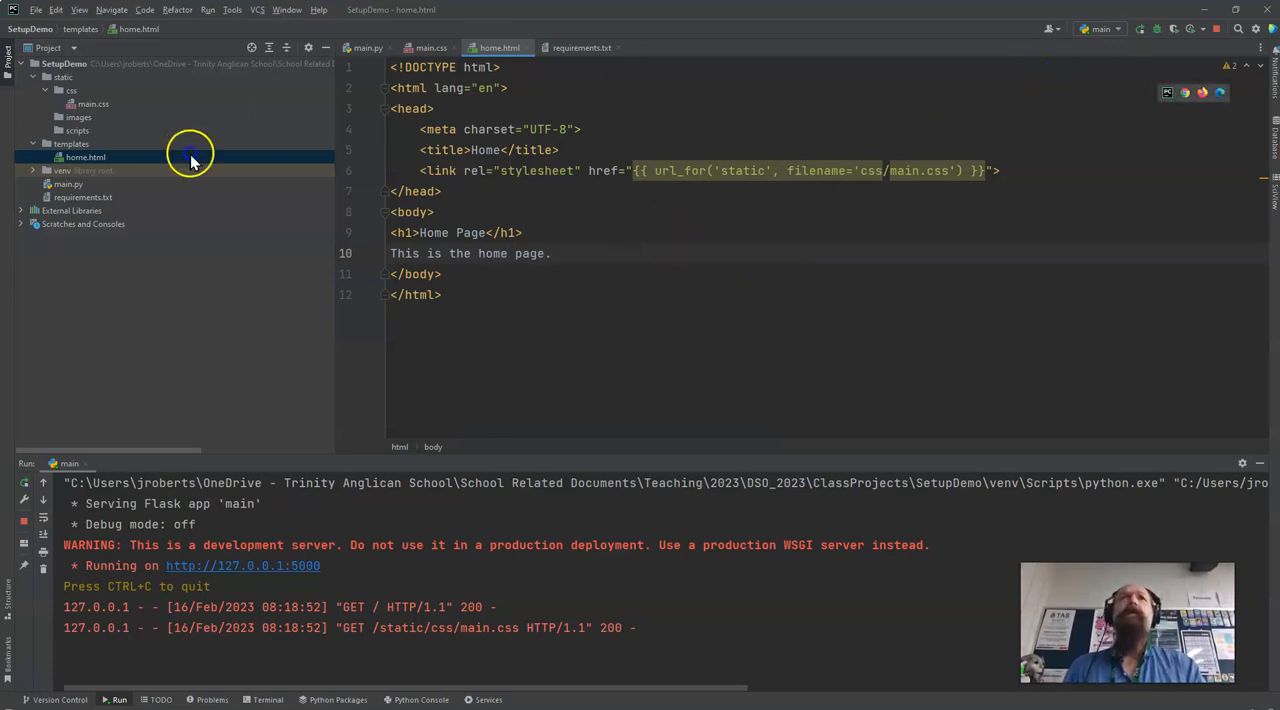
click(368, 48)
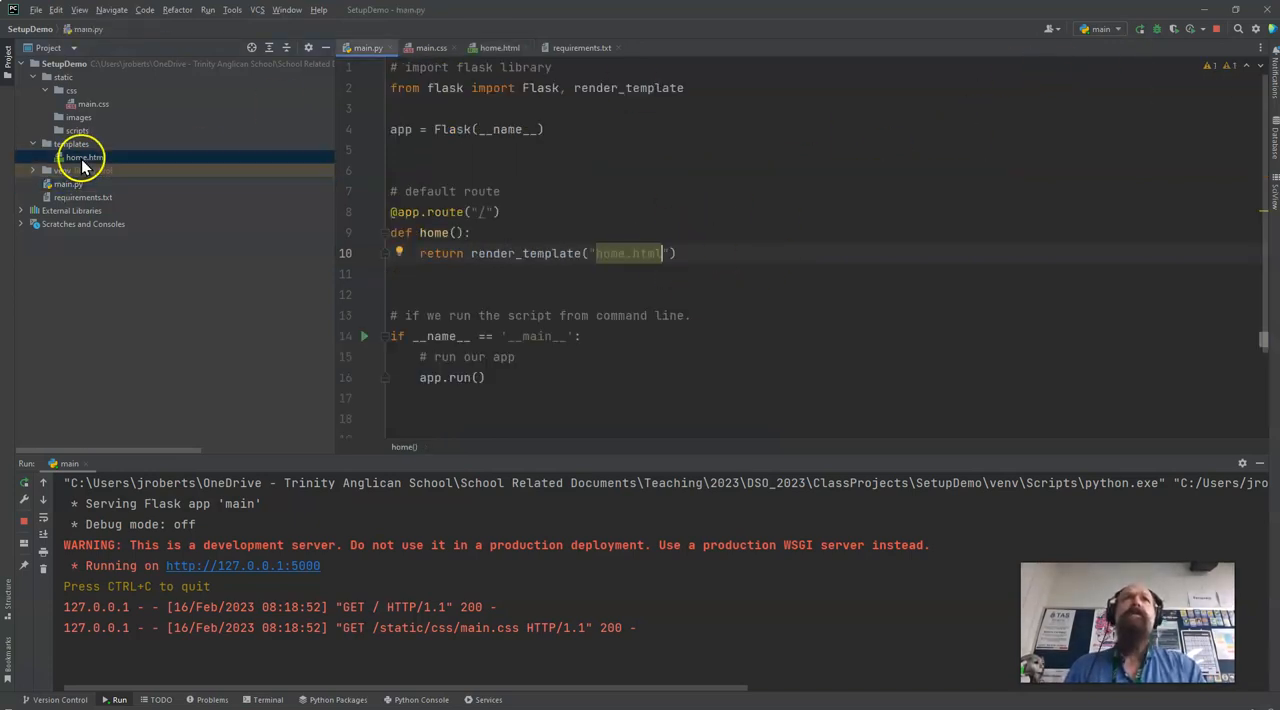
double_click(84, 156)
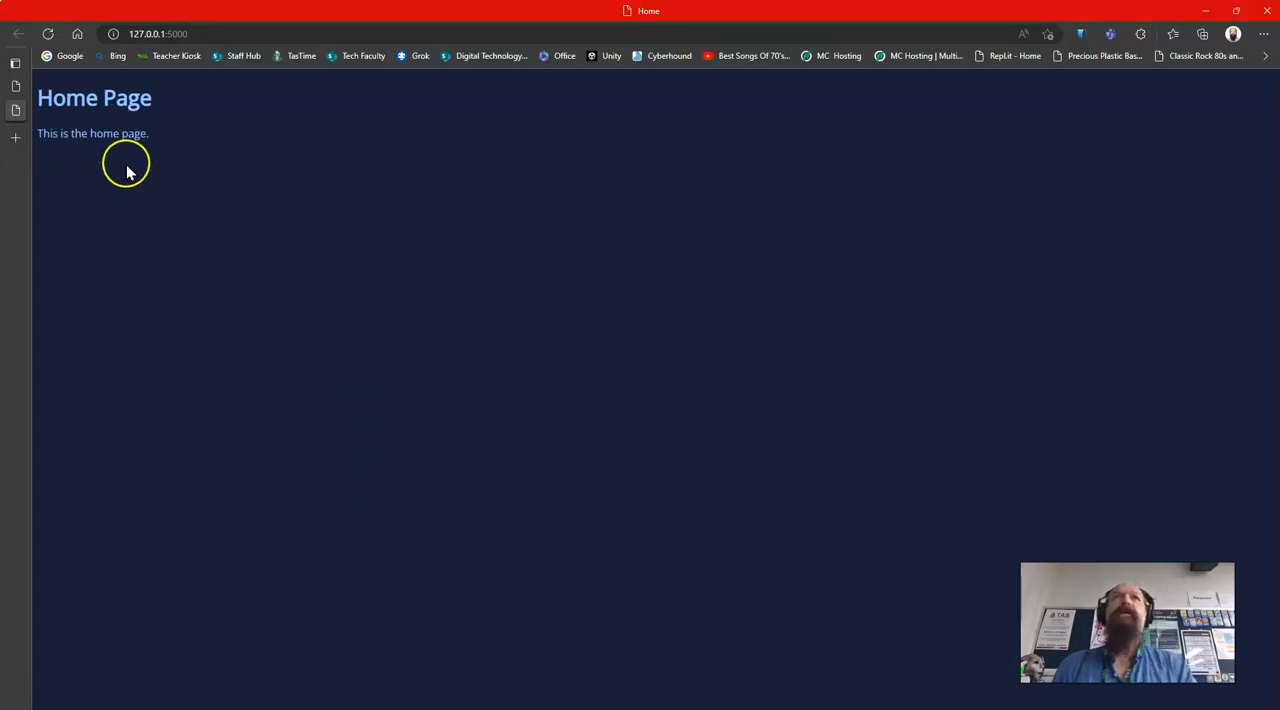
mouse_move(236, 196)
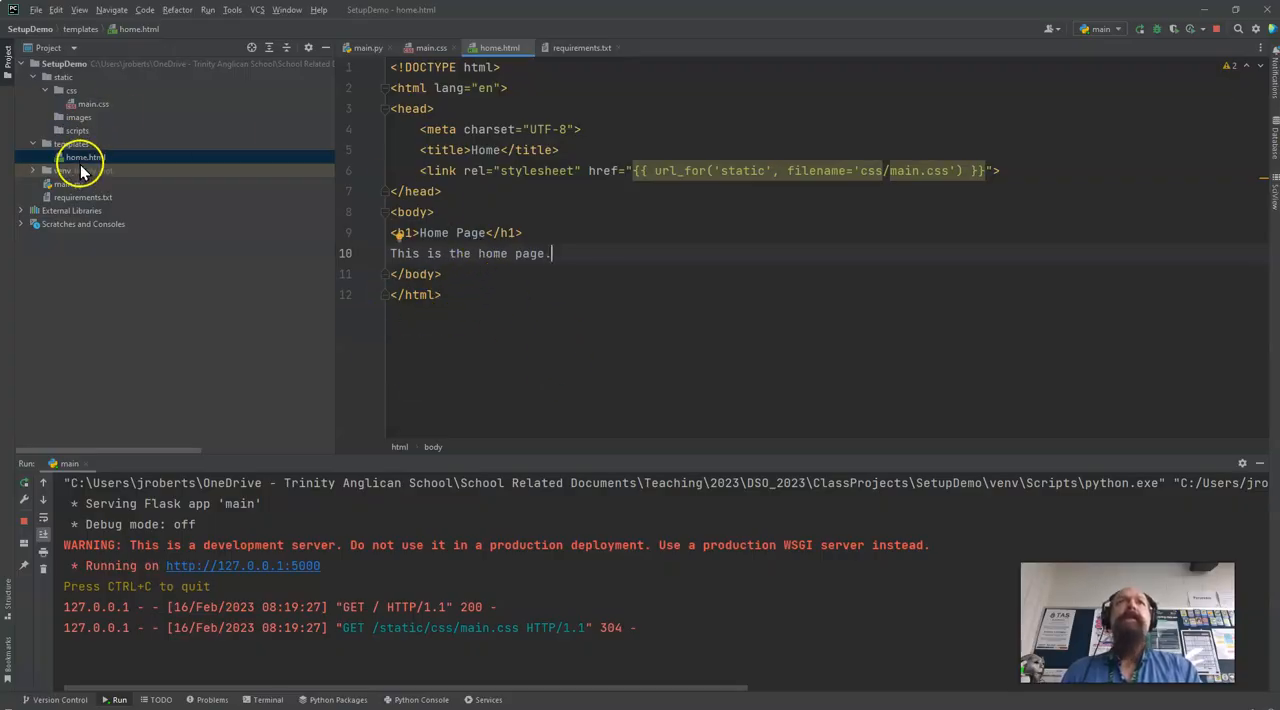
click(368, 48)
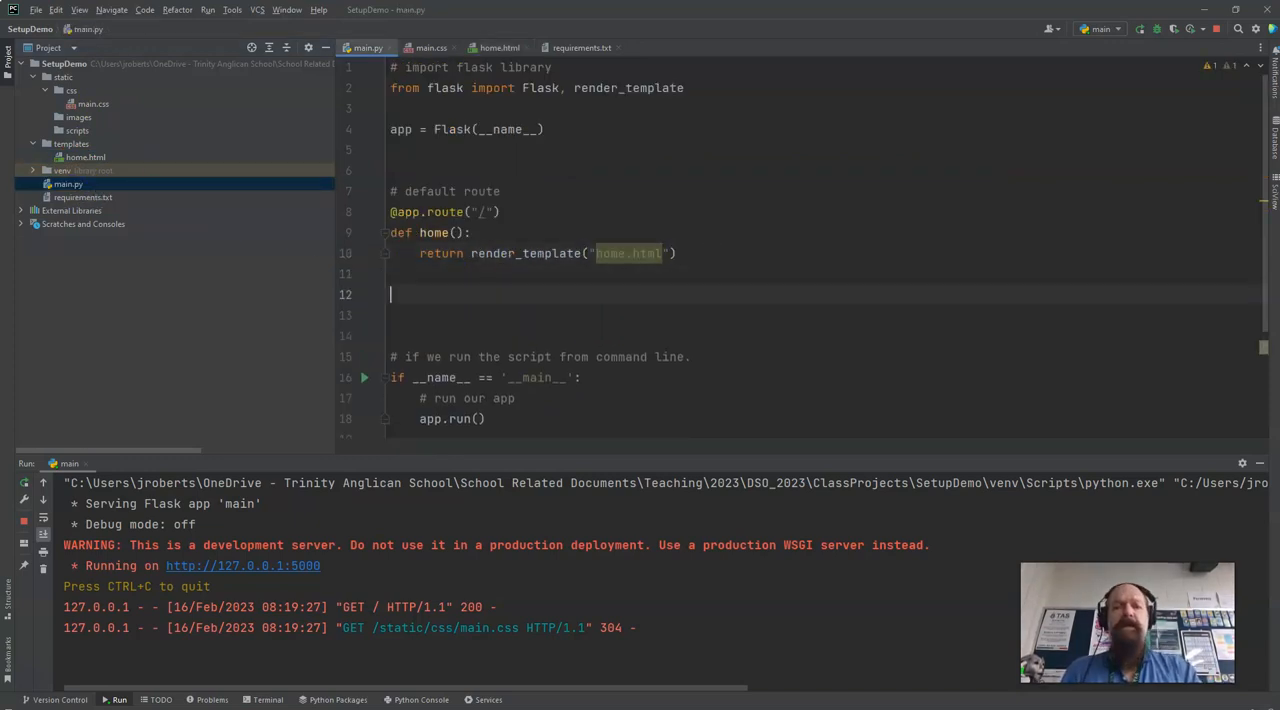
text(@s)
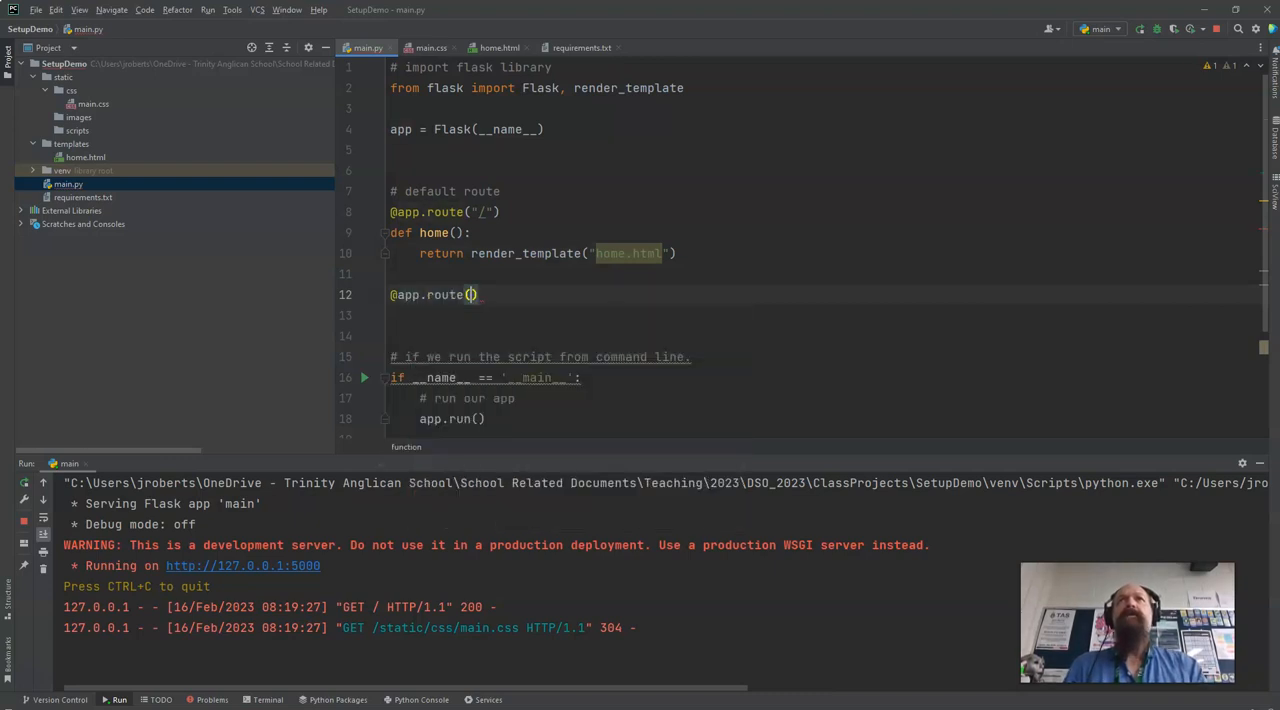
text("/")
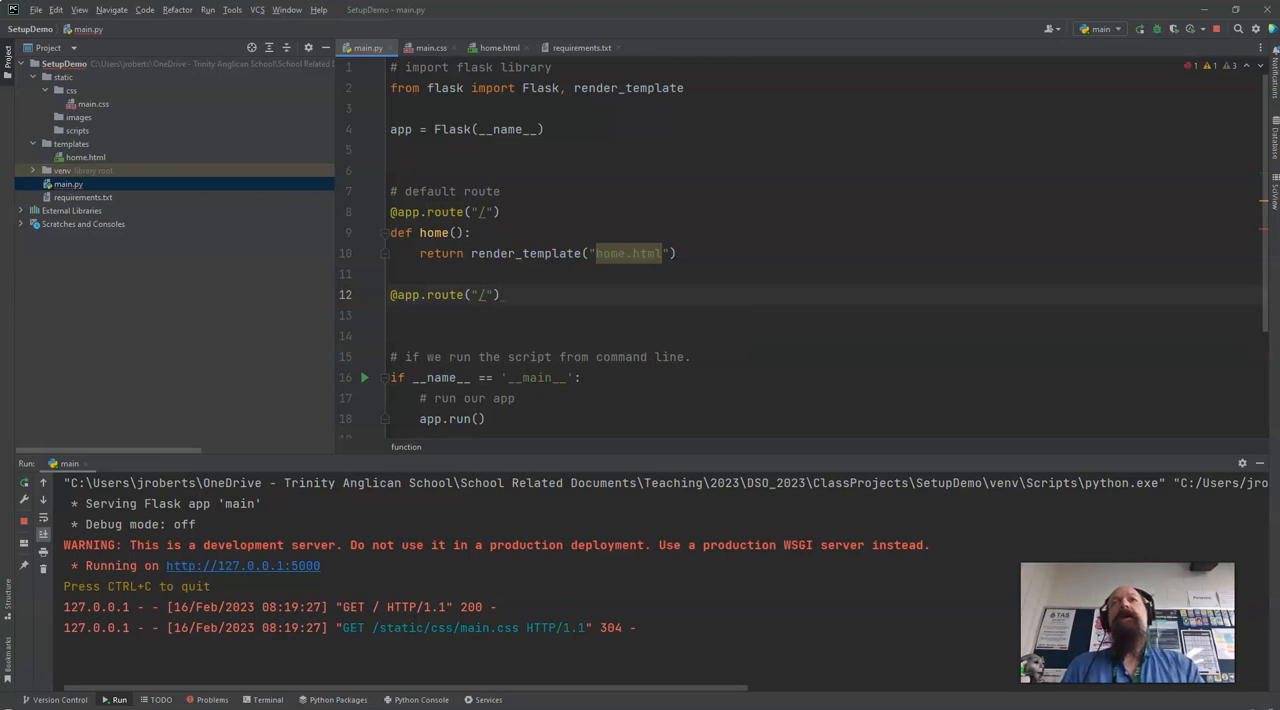
text(dice)
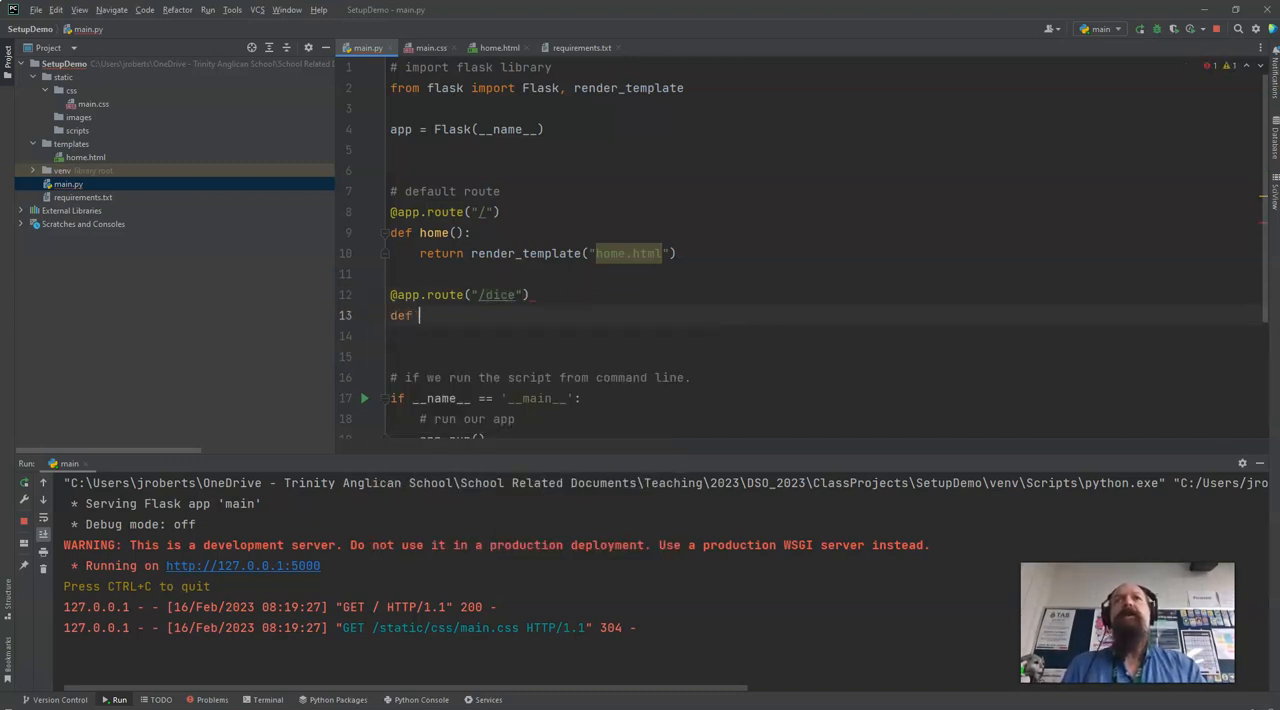
text(roll_)
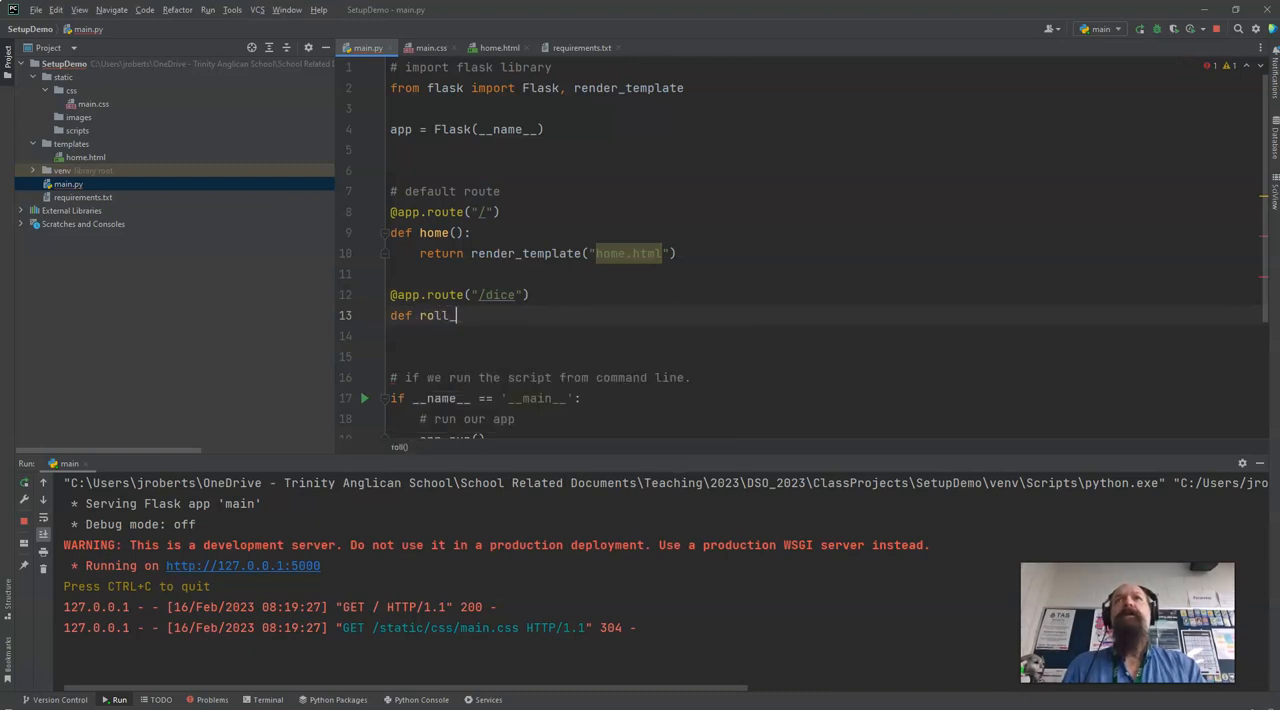
text(_dice():)
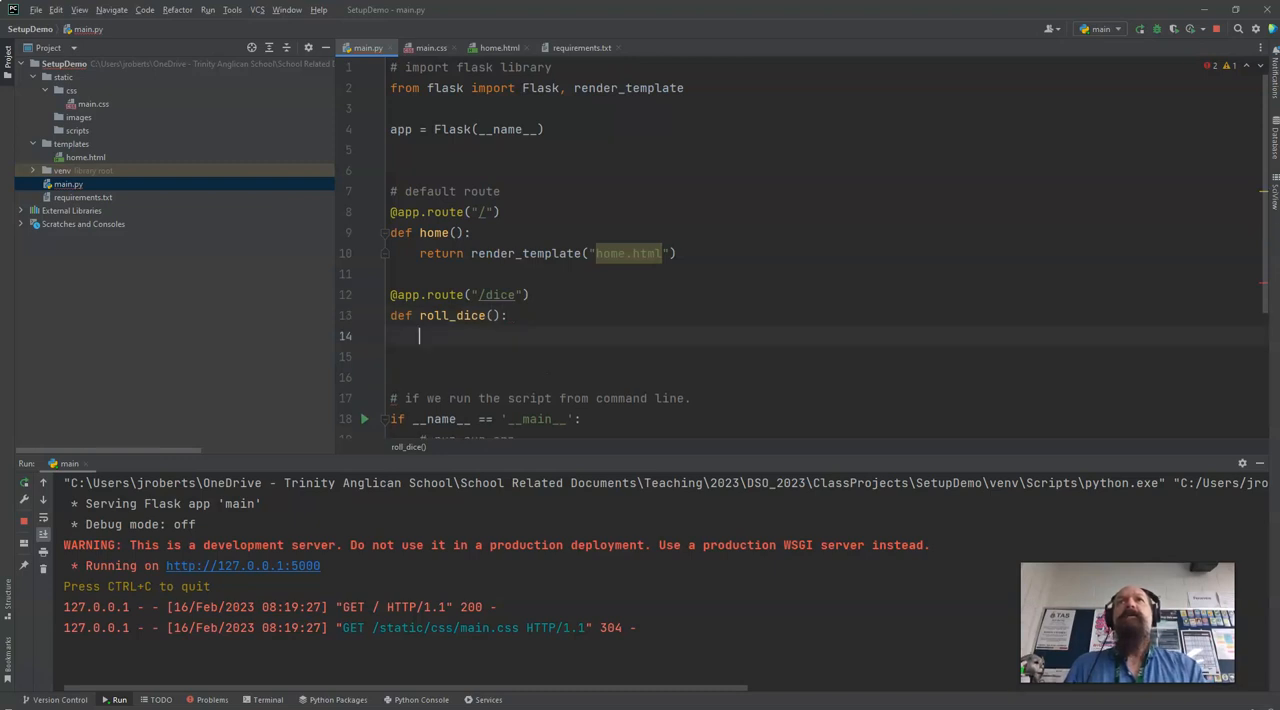
text(re)
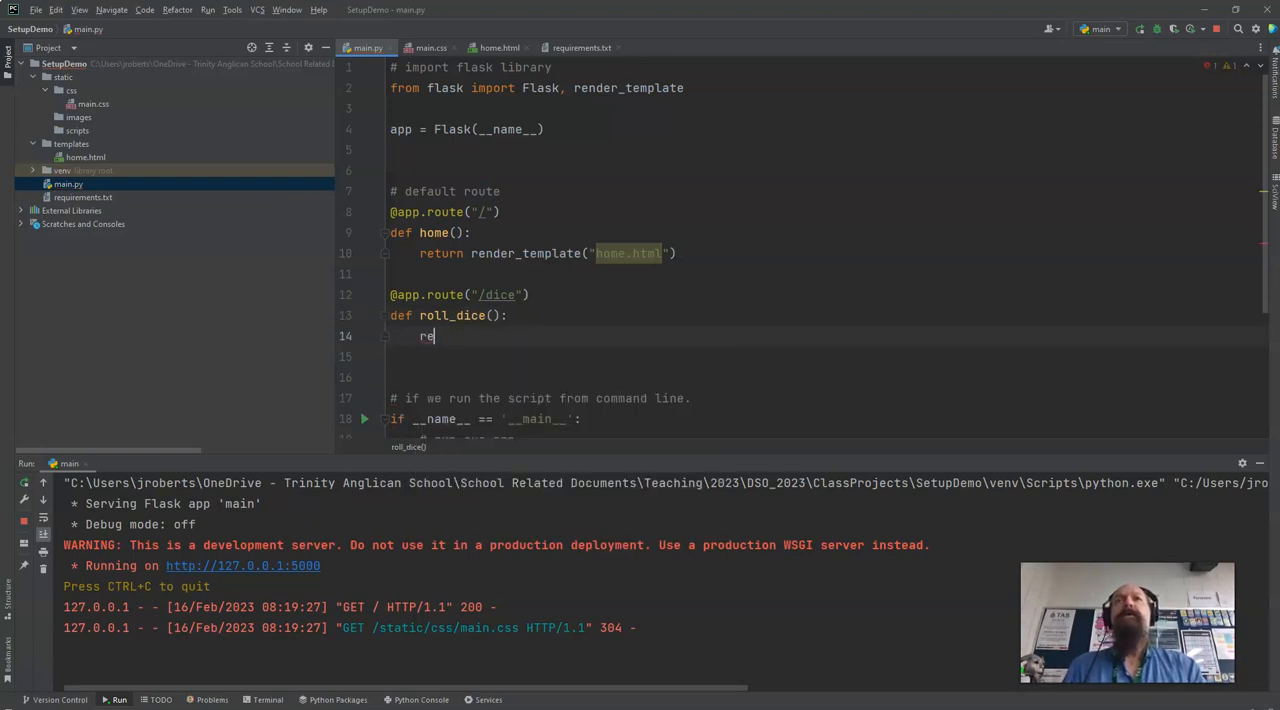
text(turn)
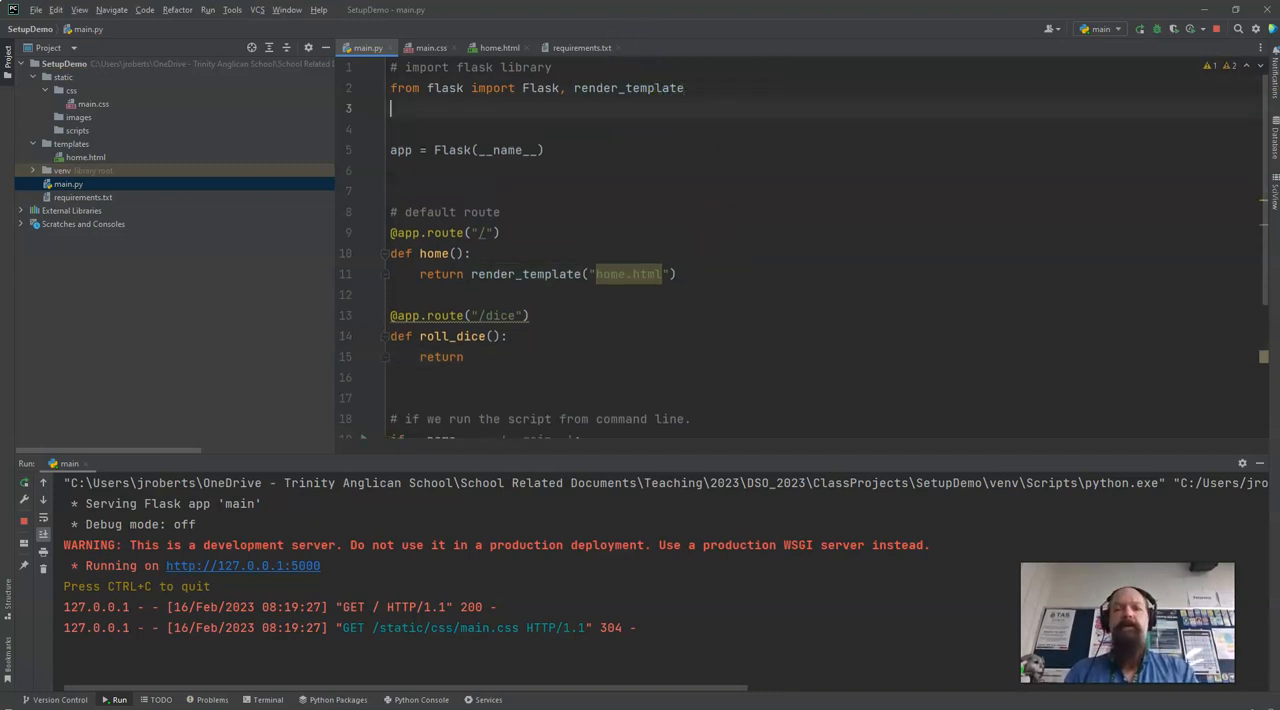
Add import random at the top of main.py.
text(import rand)
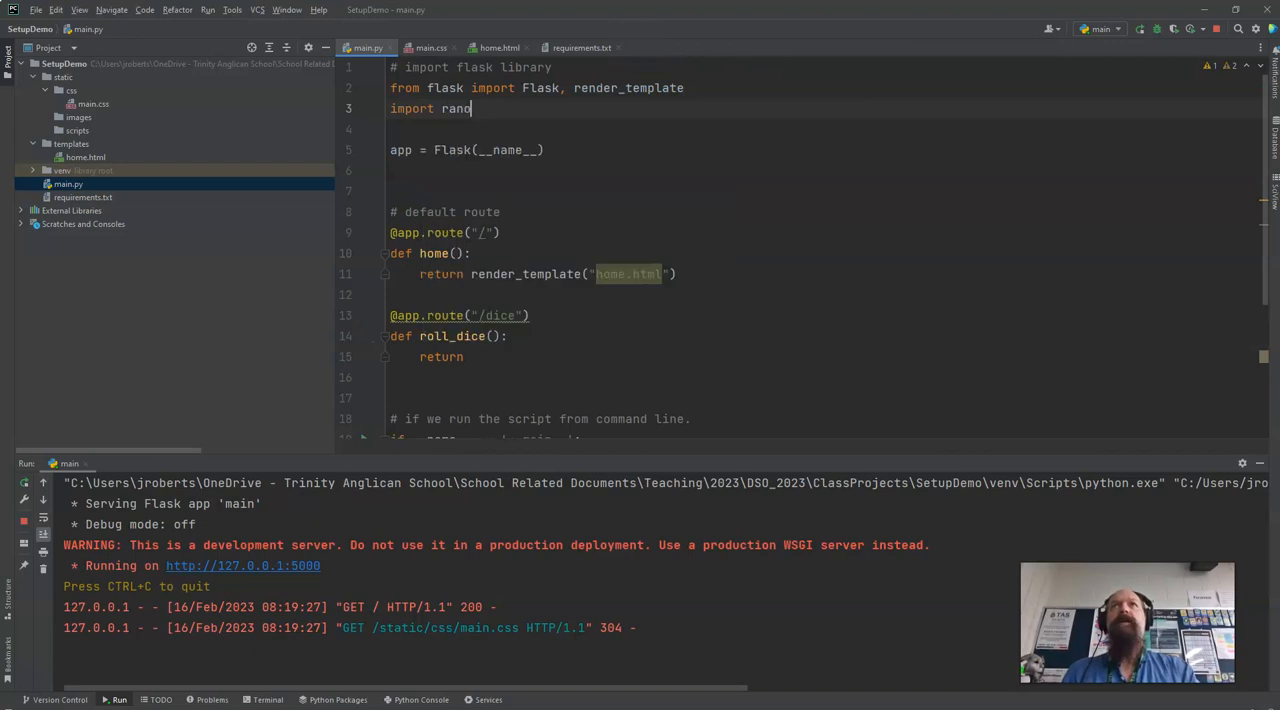
key(Backspace)
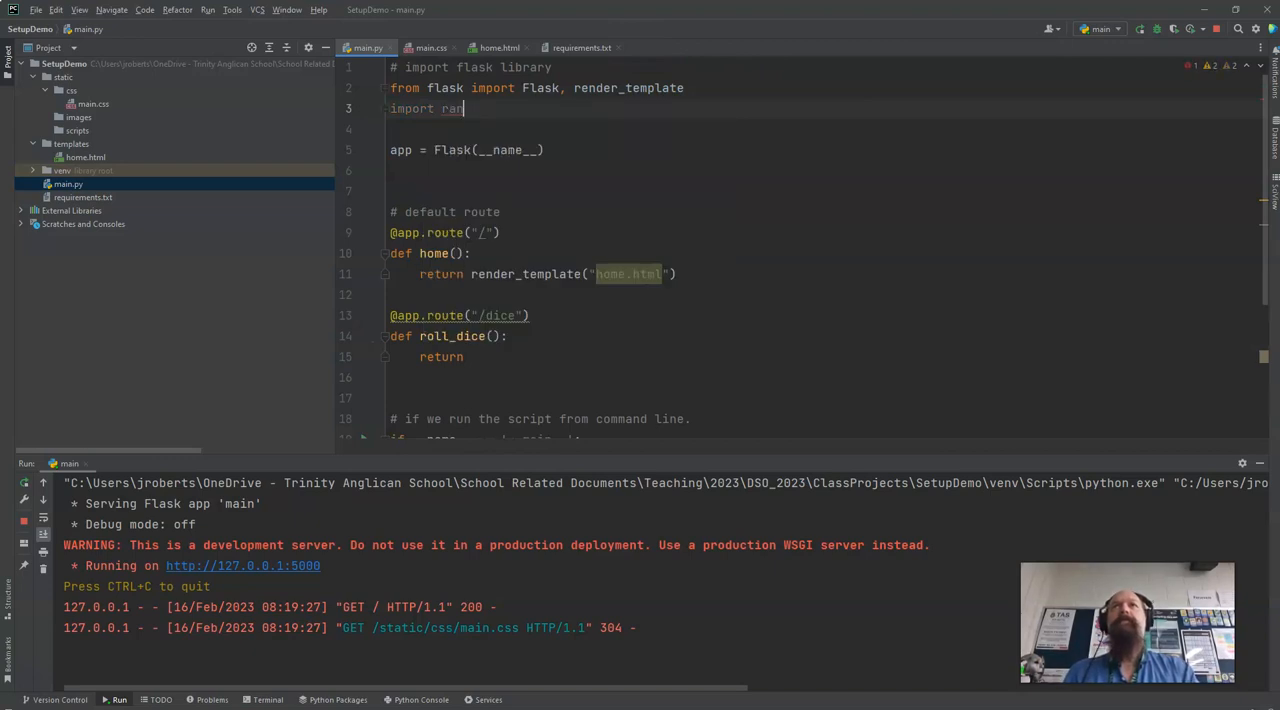
text(dom)
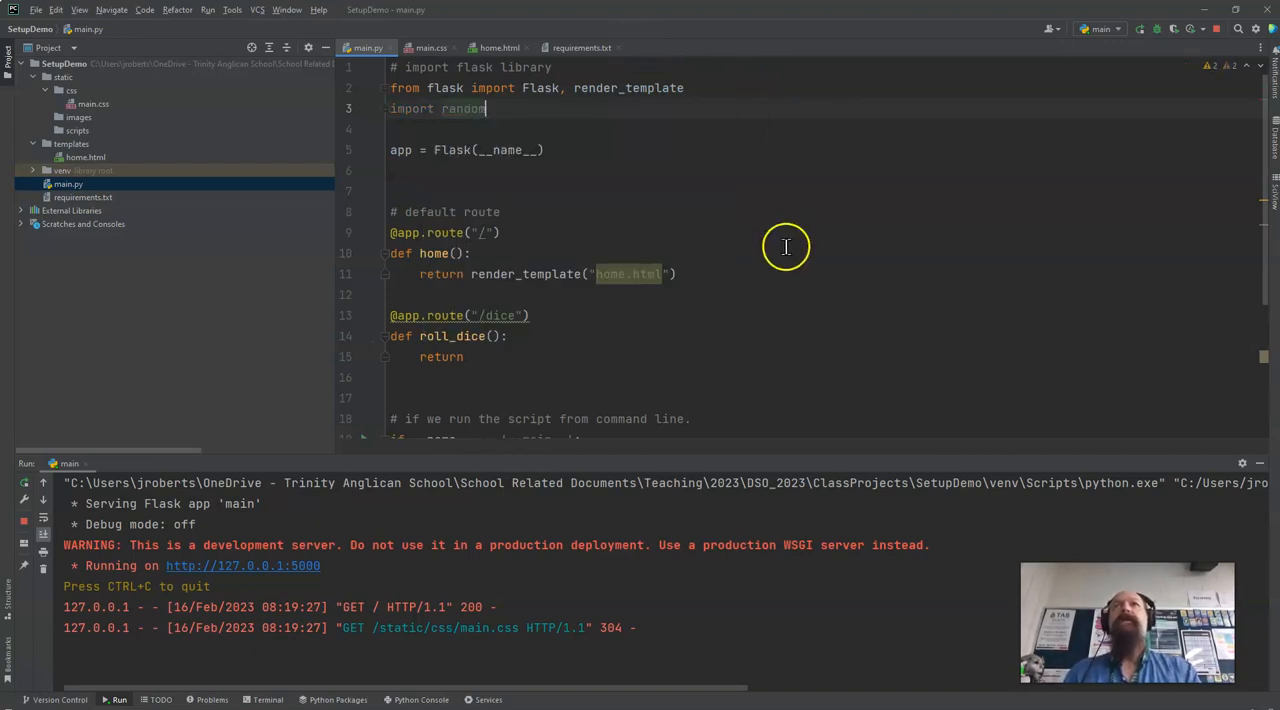
Define dice = [1, 2, 3, 4, 5, 6] and return random.choice(dice).
text(dice = [1,2)
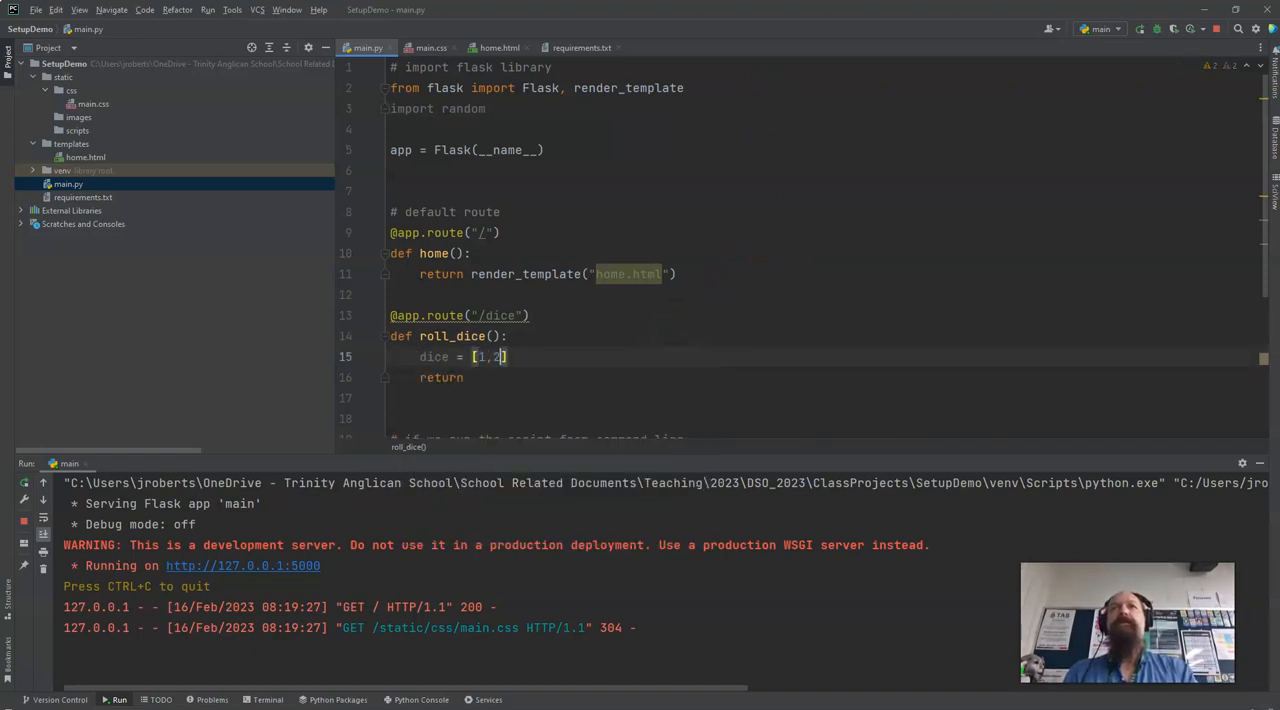
text(,3,4,5,6)
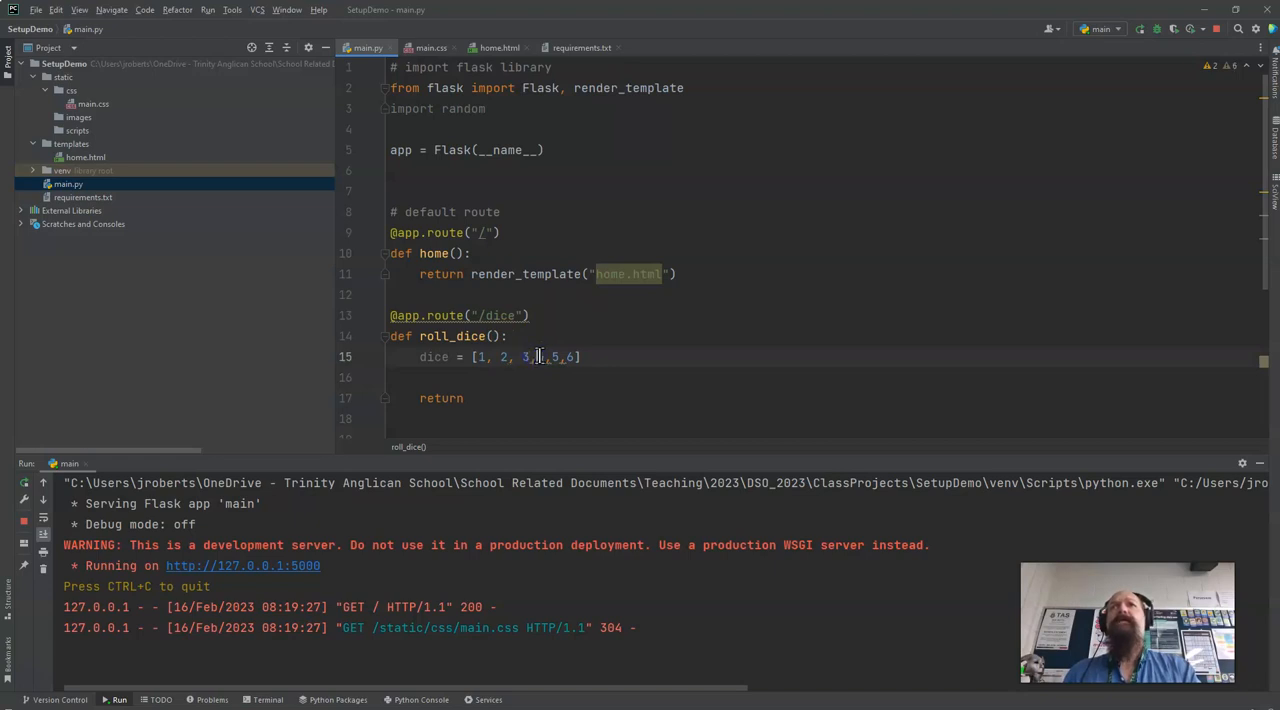
text(4,)
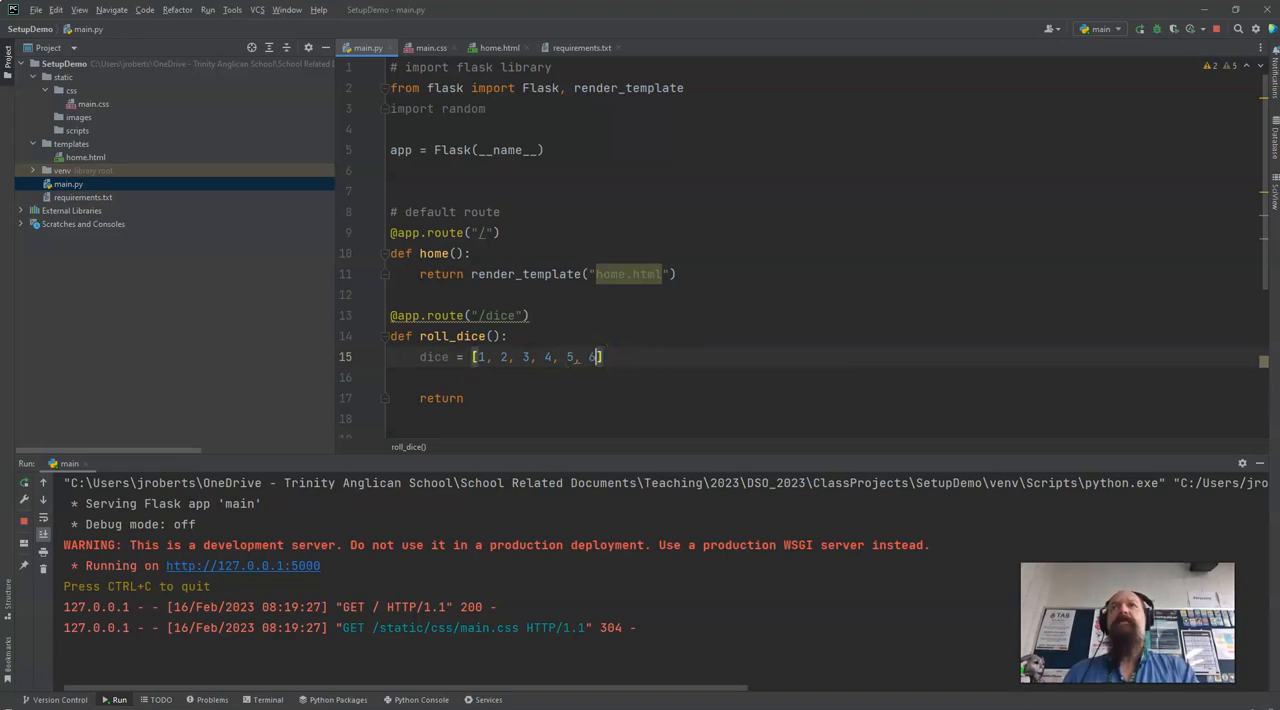
text(])
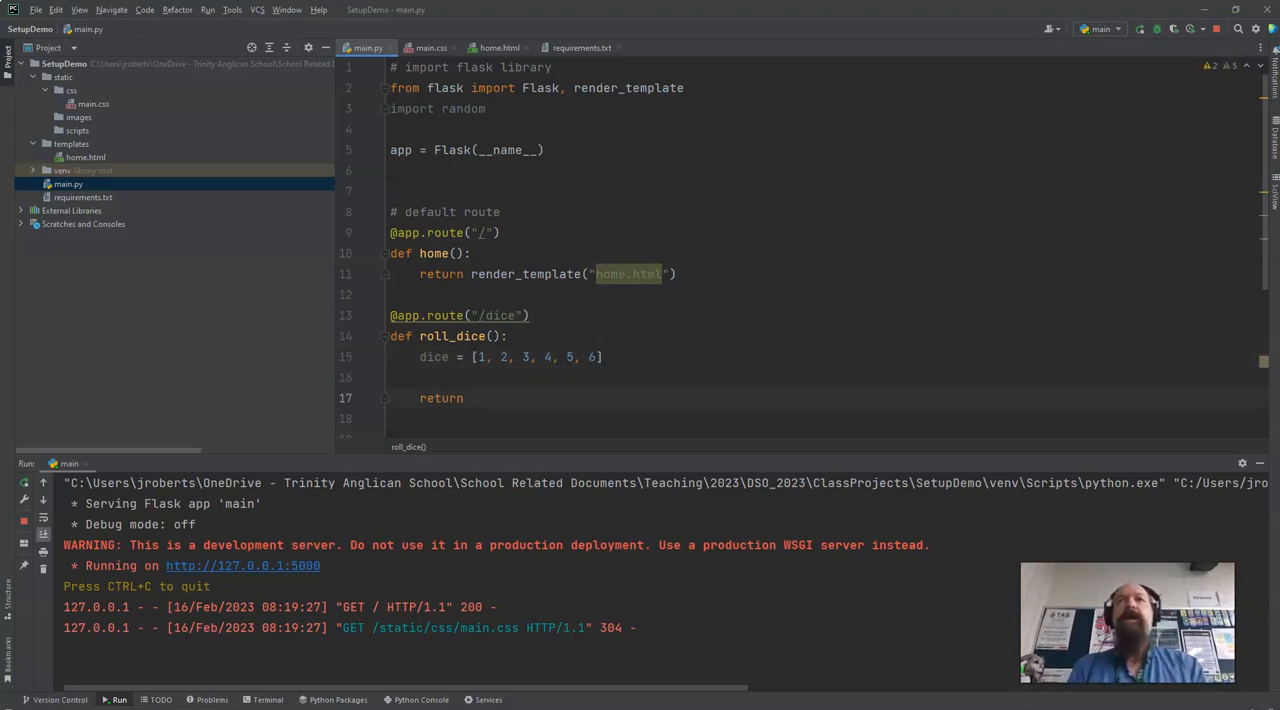
text(randome)
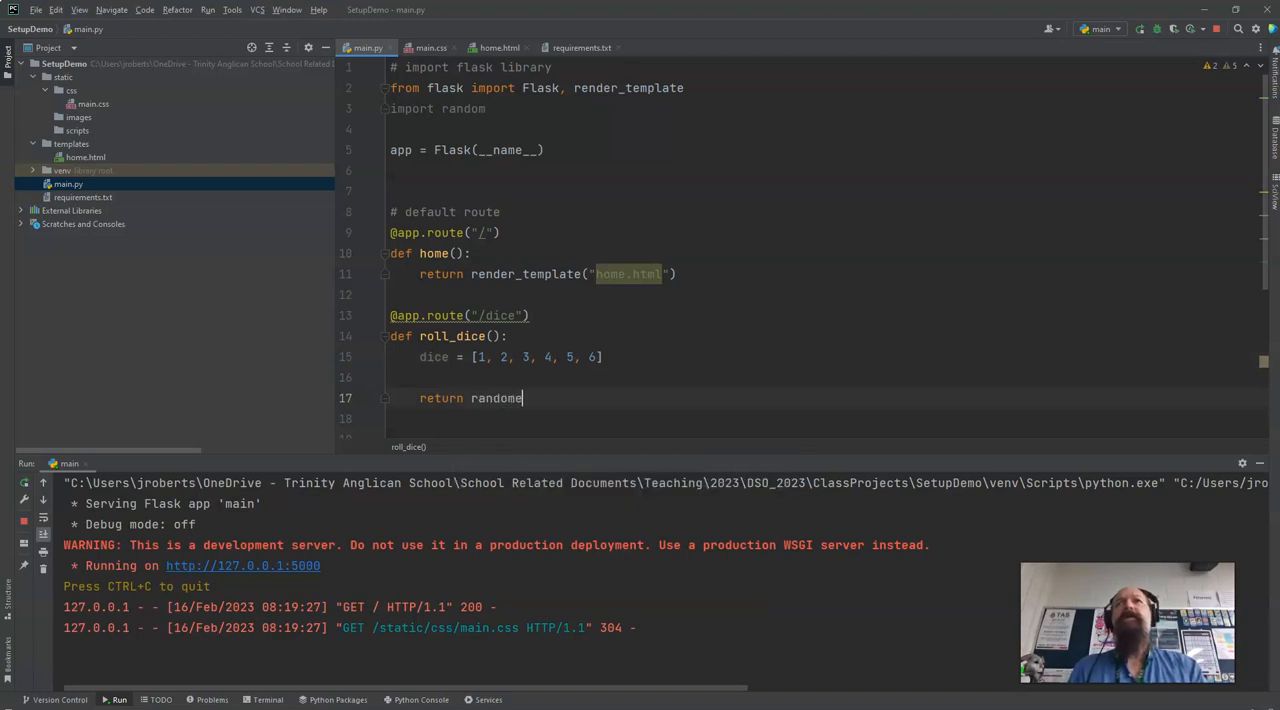
text(.r)
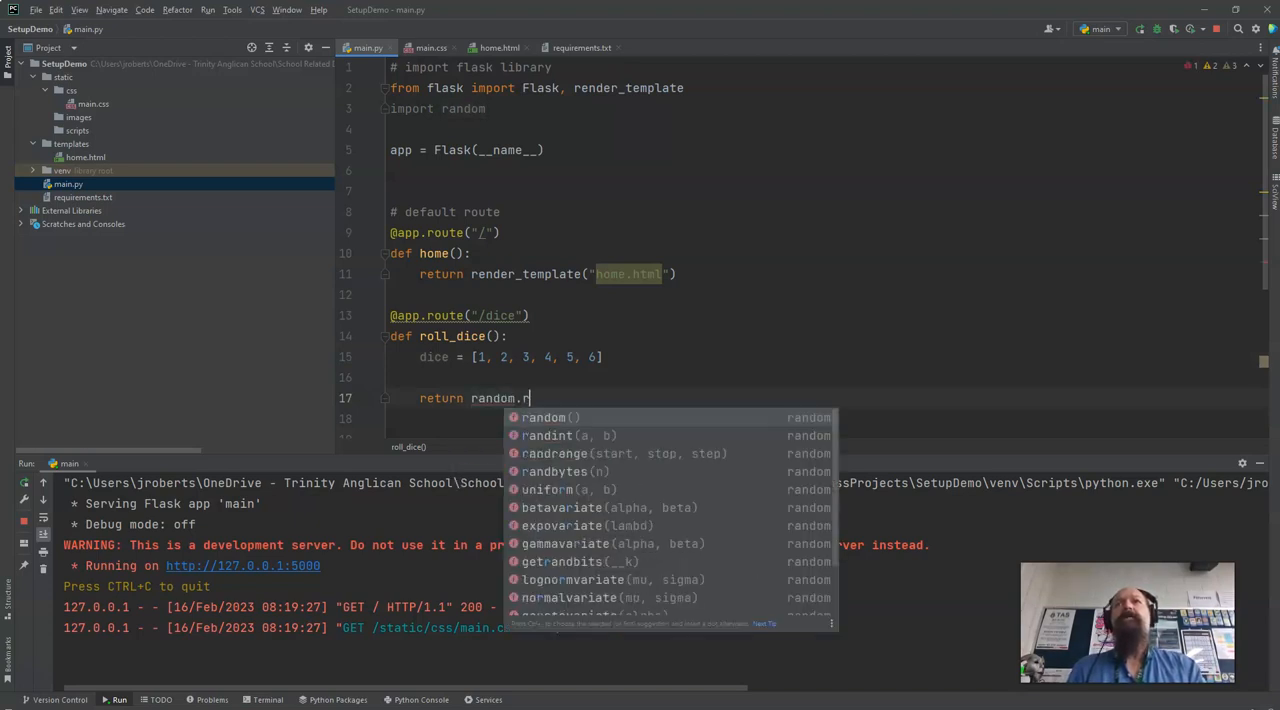
text(choice(d)
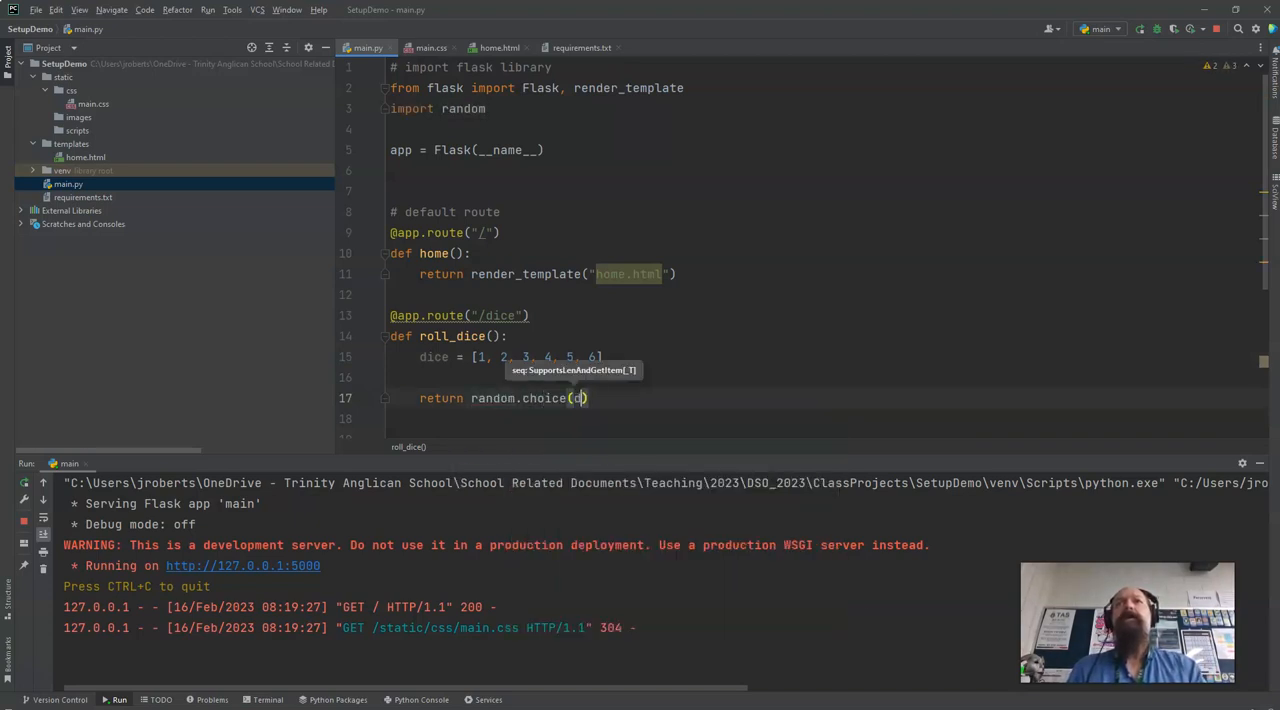
text(ice)s)
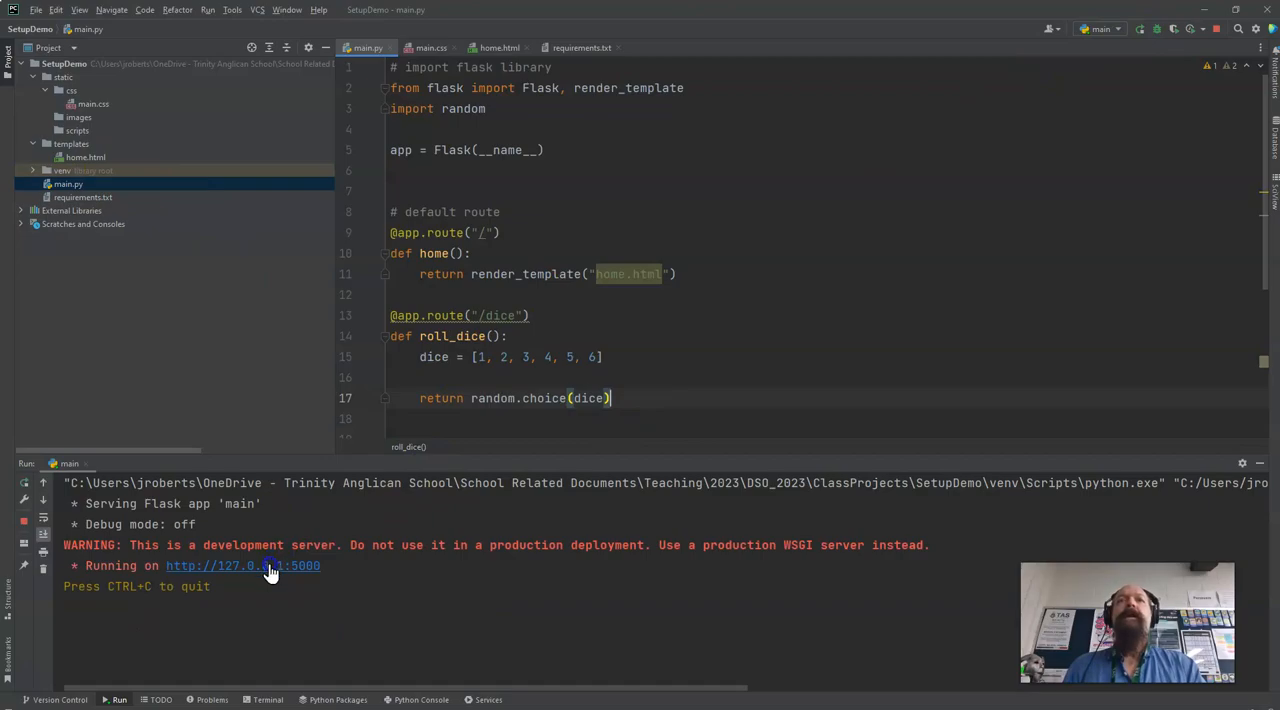
Visit the running app's /dice address, surfacing the TypeError for a non-string response.
click(242, 564)
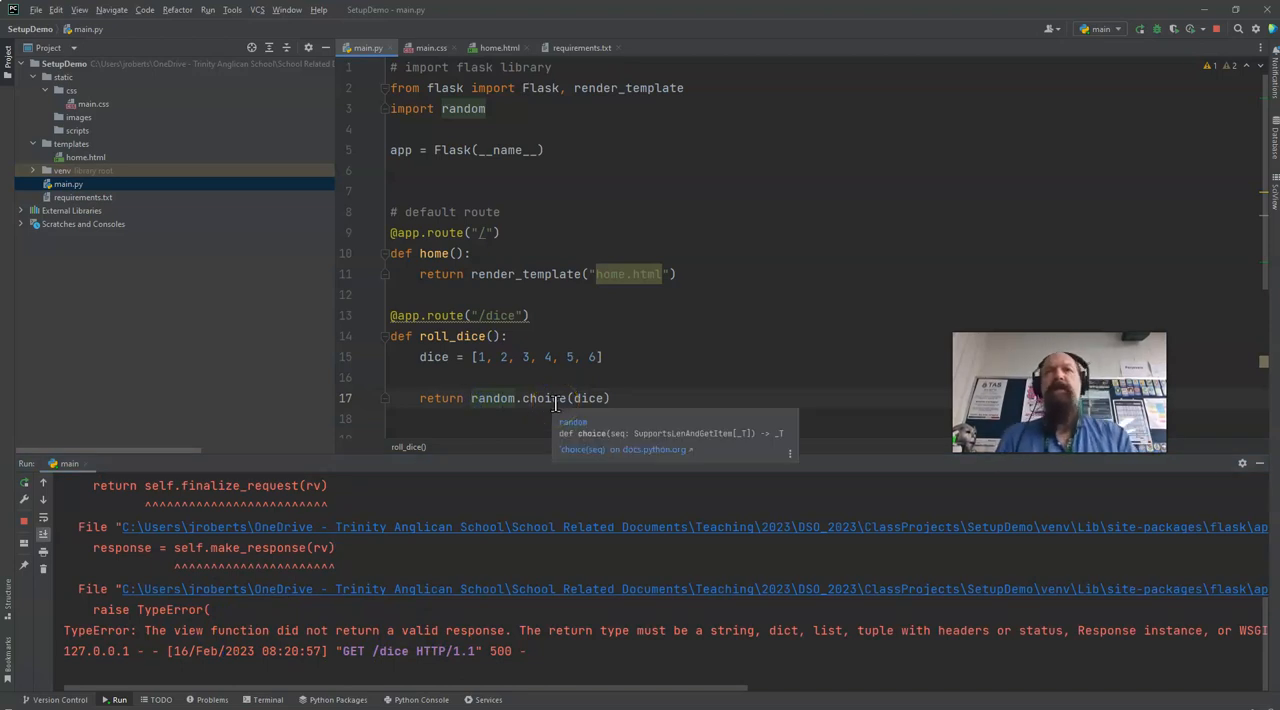
Return the roll as f"{random.choice(dice)}" so /dice requests succeed with 200.
text(f")
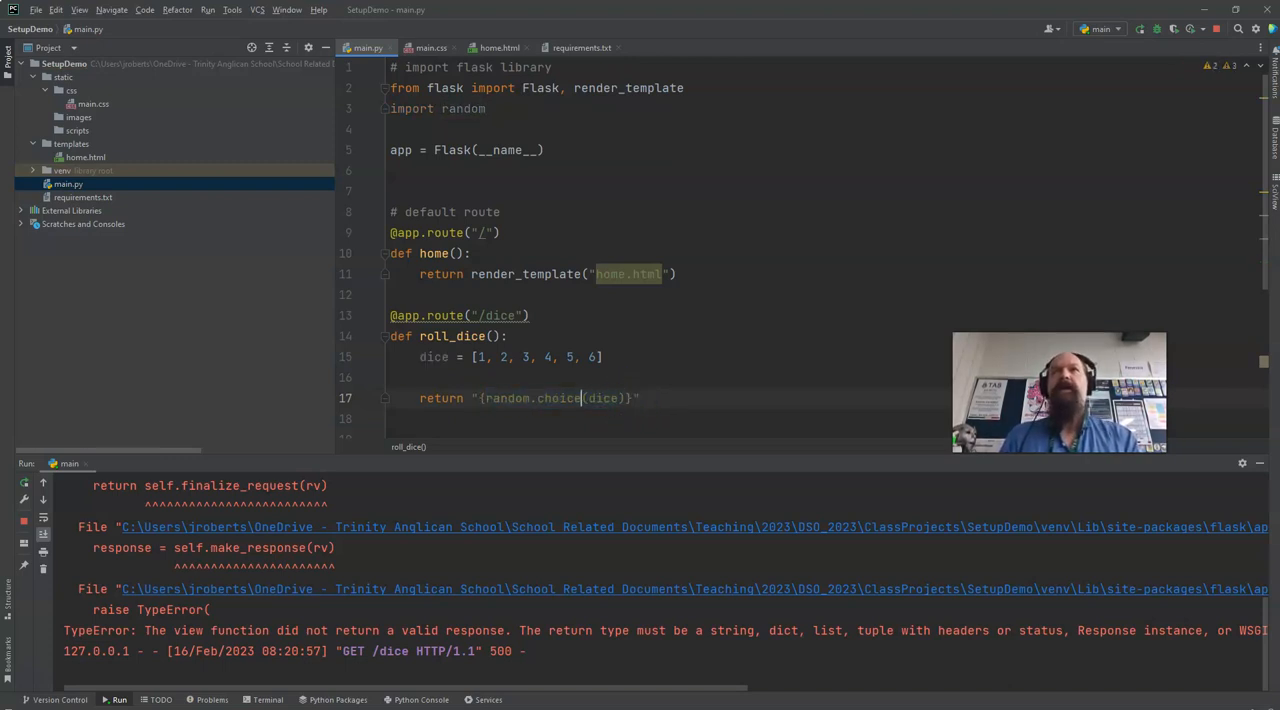
text(f)
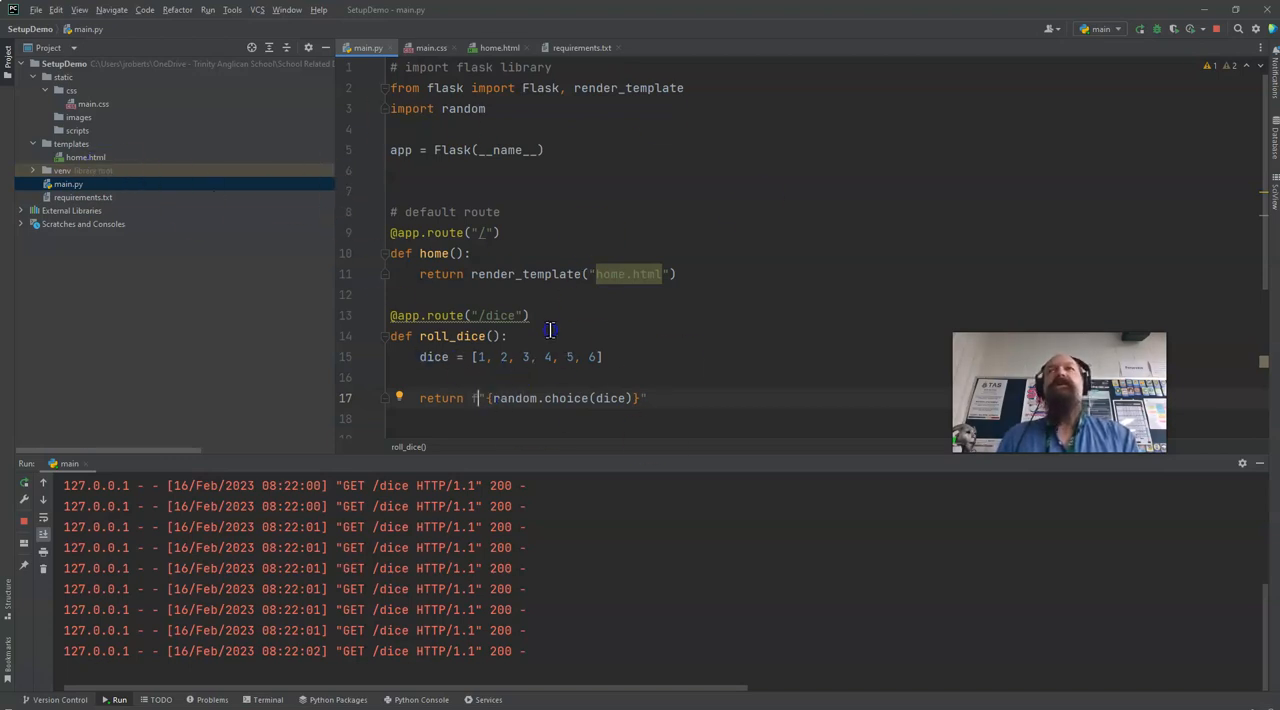
mouse_move(600, 372)
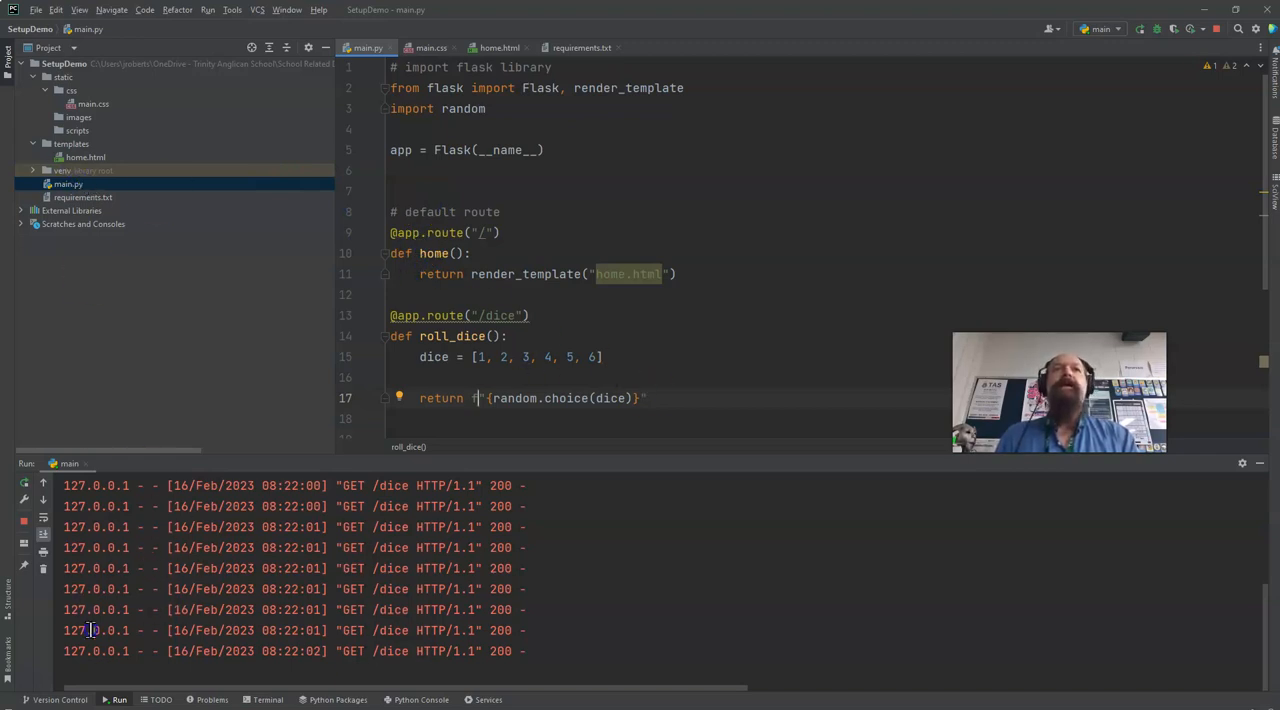
mouse_move(36, 678)
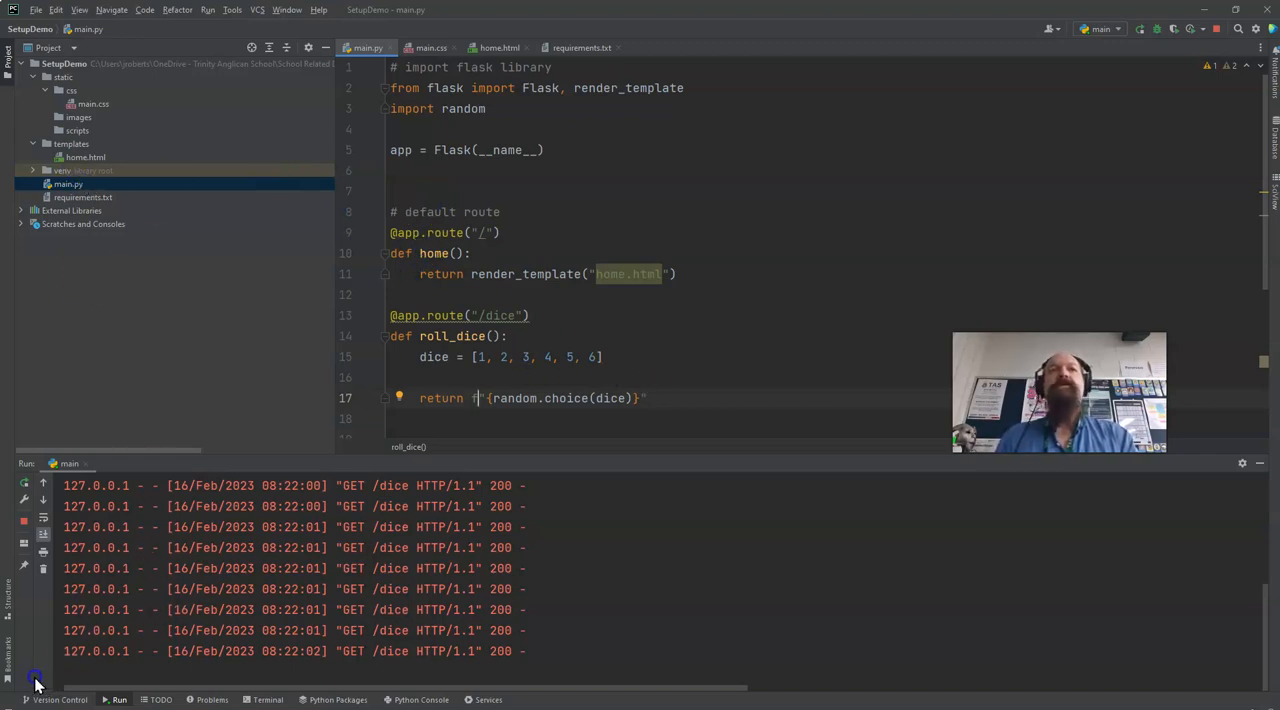